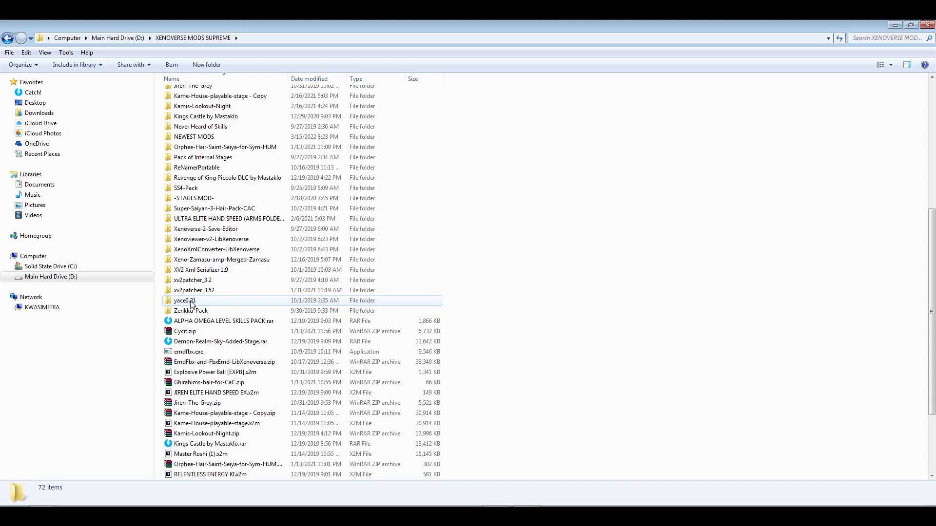
# Open the yace0.31 tools folder inside XENOVERSE MODS SUPREME
pyautogui.doubleClick(184, 300)
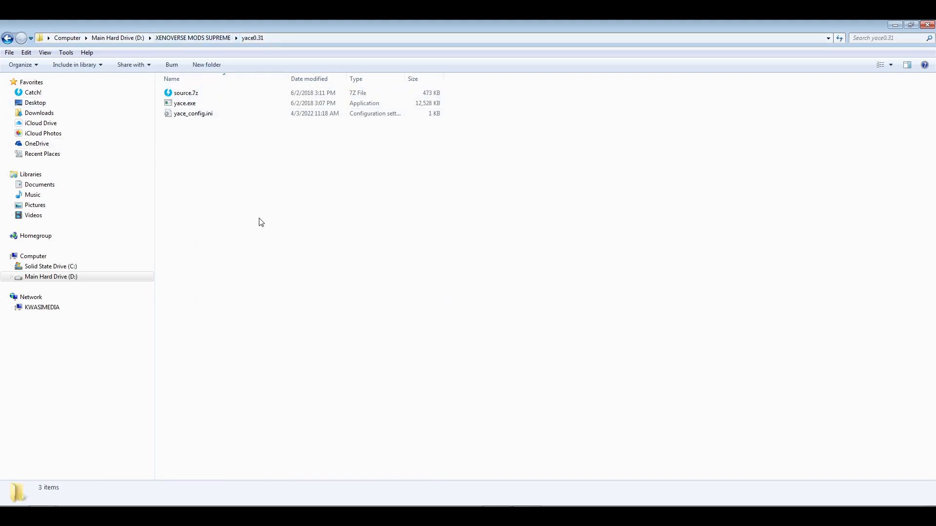
pyautogui.click(187, 92)
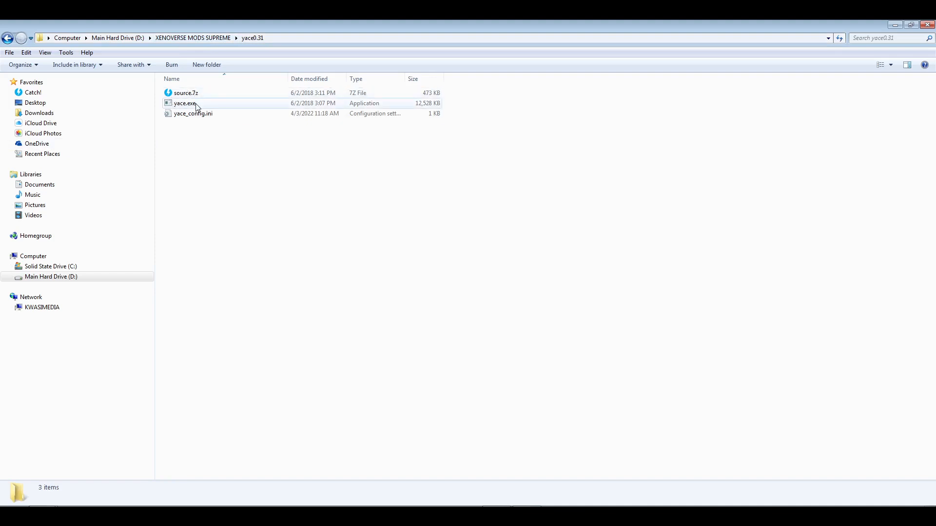
pyautogui.moveTo(183, 108)
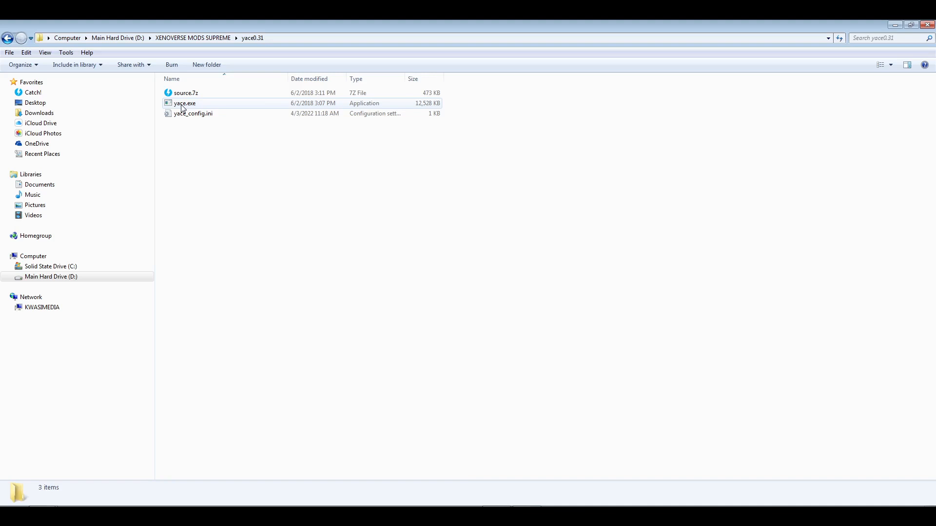
pyautogui.moveTo(187, 110)
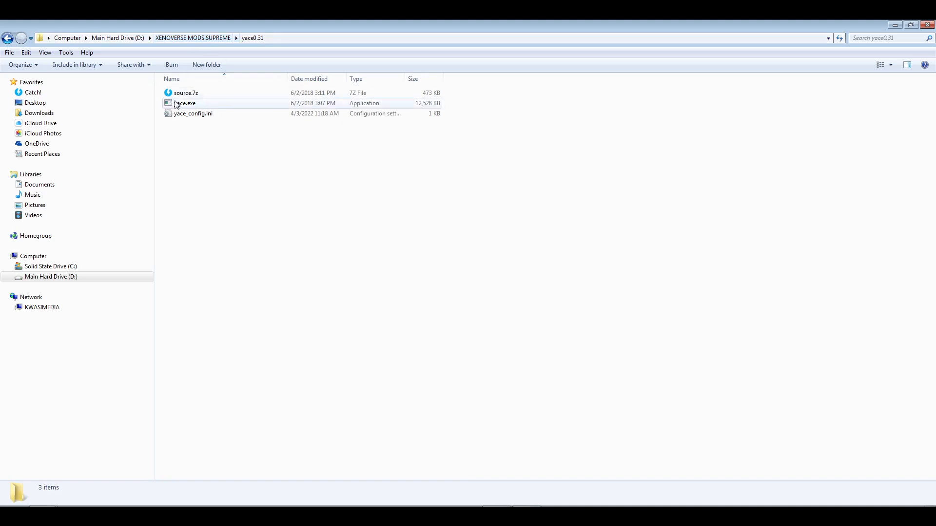
# Launch yace.exe and choose data0.cpk from the Xenoverse 2 cpk folder as the CPK file
pyautogui.doubleClick(185, 103)
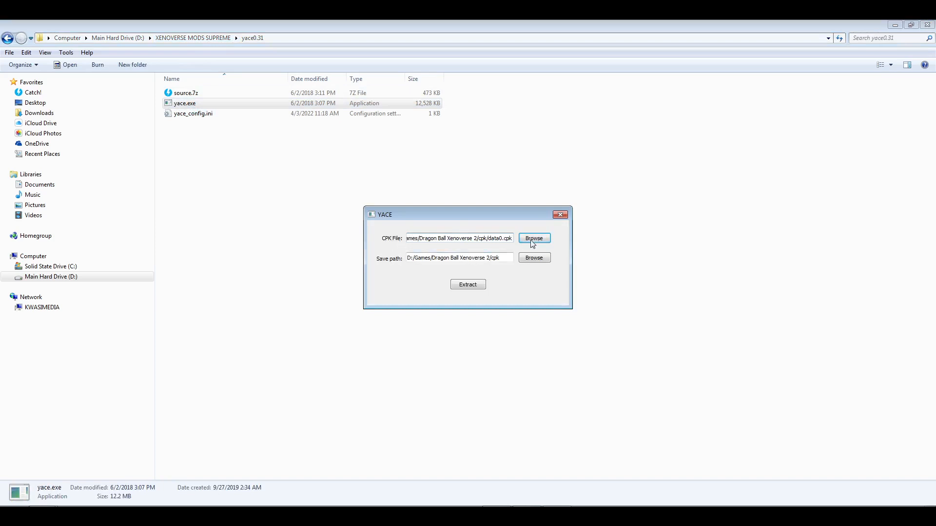
pyautogui.click(533, 238)
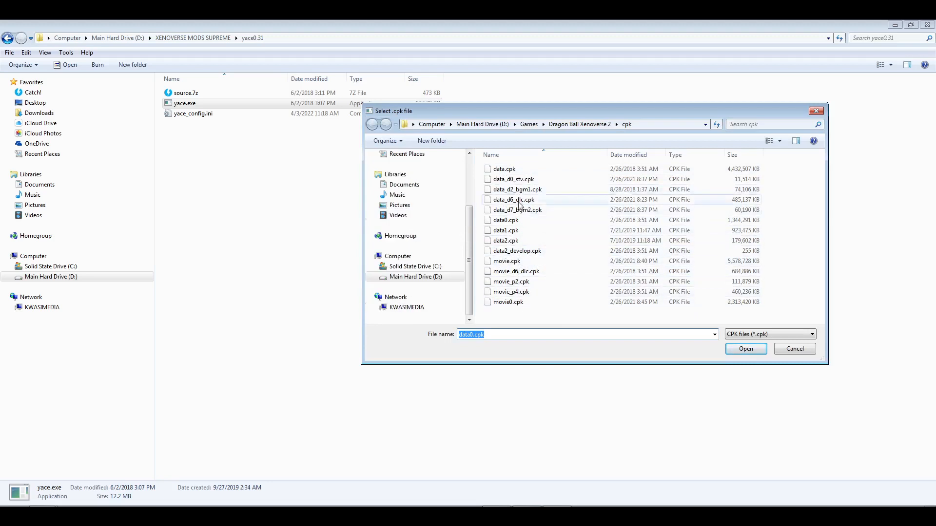
pyautogui.moveTo(518, 271)
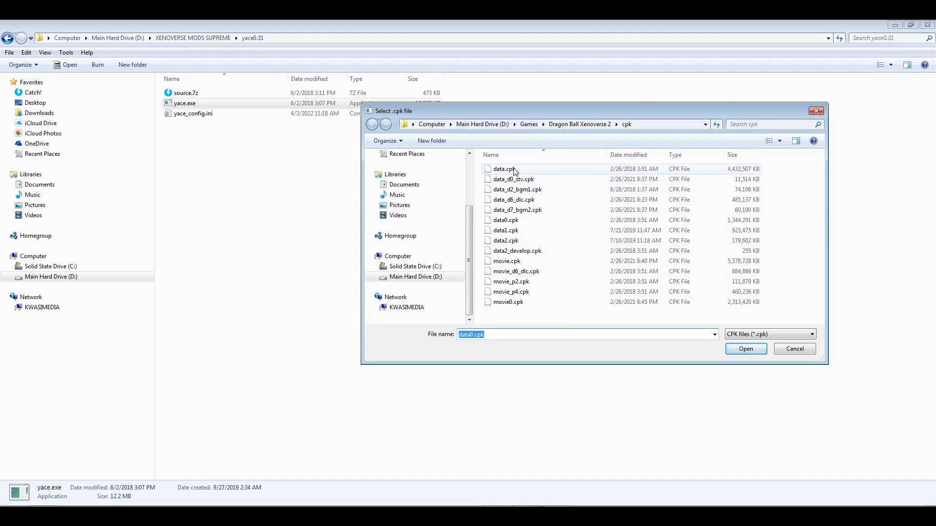
pyautogui.click(503, 169)
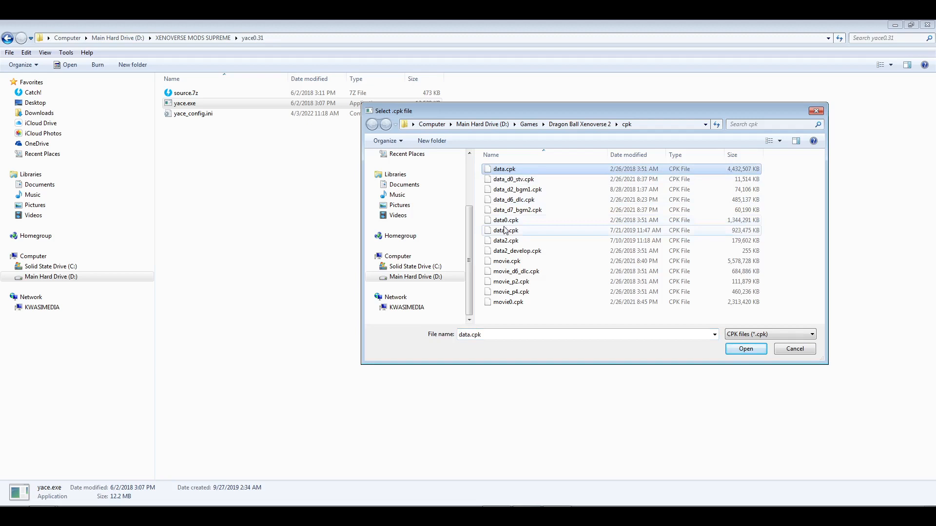
pyautogui.click(506, 220)
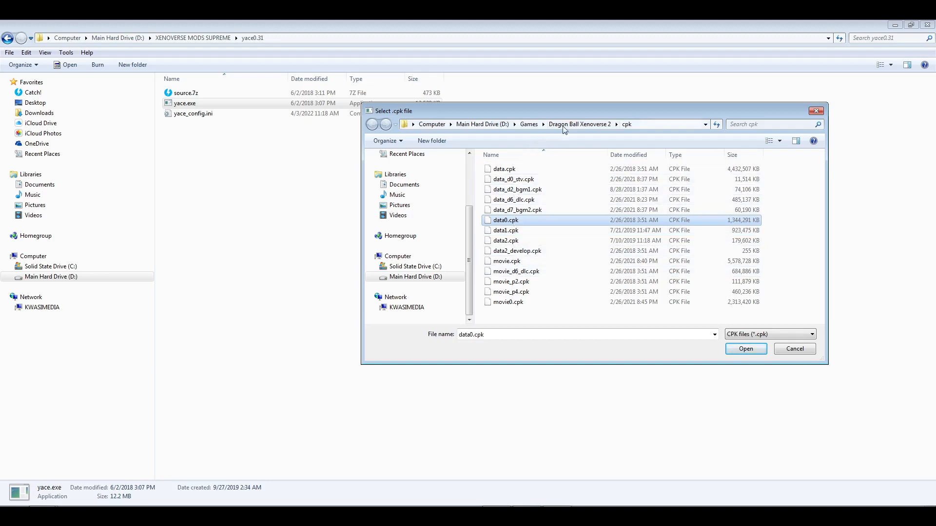
pyautogui.moveTo(585, 232)
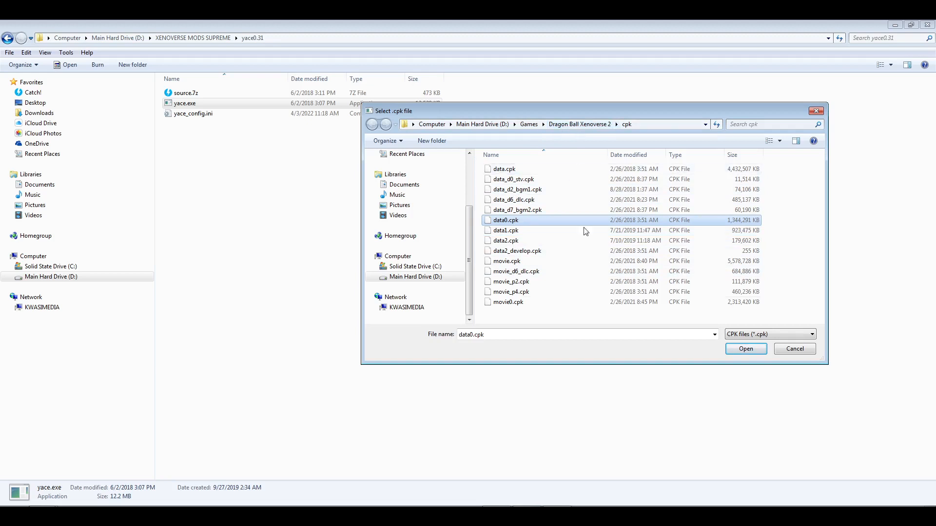
pyautogui.click(746, 349)
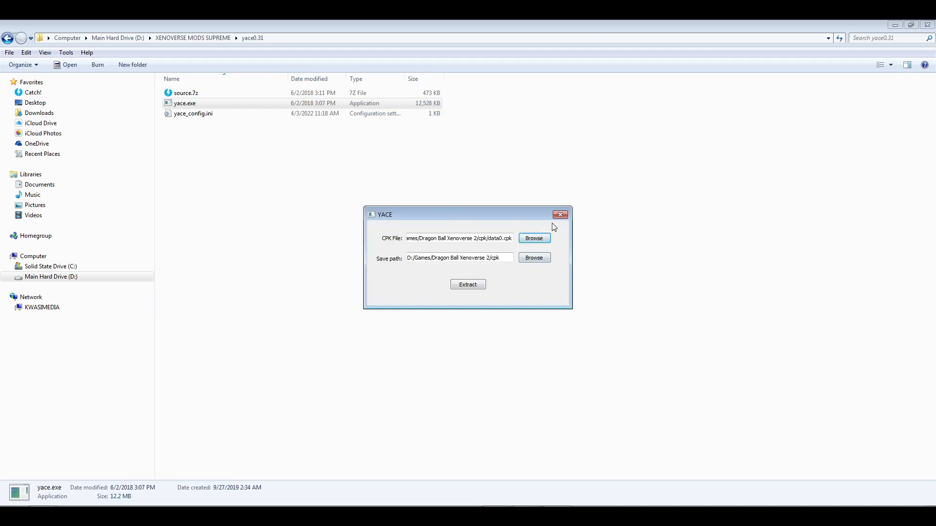
# Close YACE and select emdfbx.exe in the Animation Tools Explorer window
pyautogui.click(560, 214)
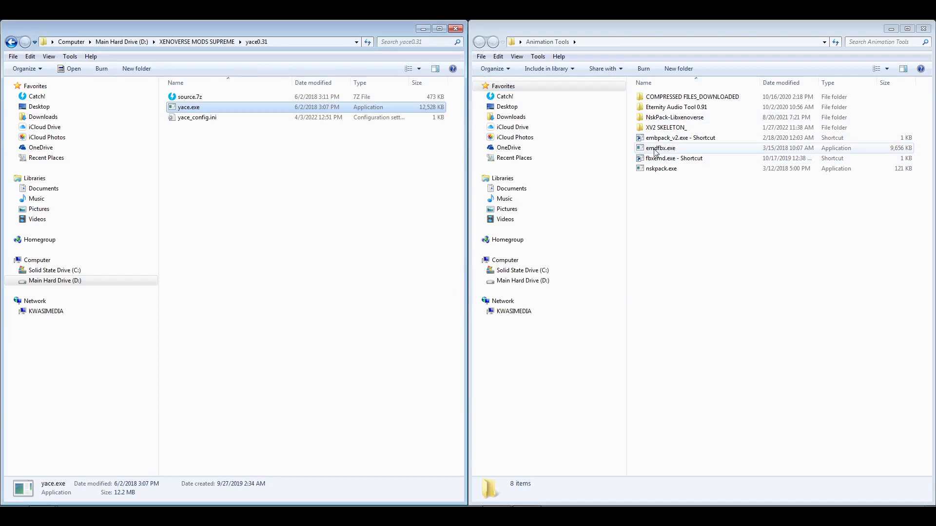
pyautogui.moveTo(666, 152)
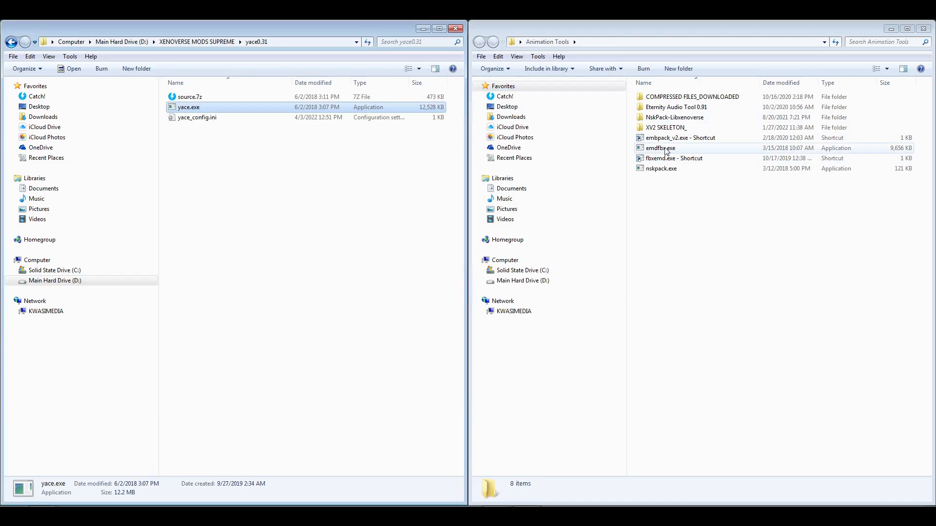
pyautogui.click(660, 148)
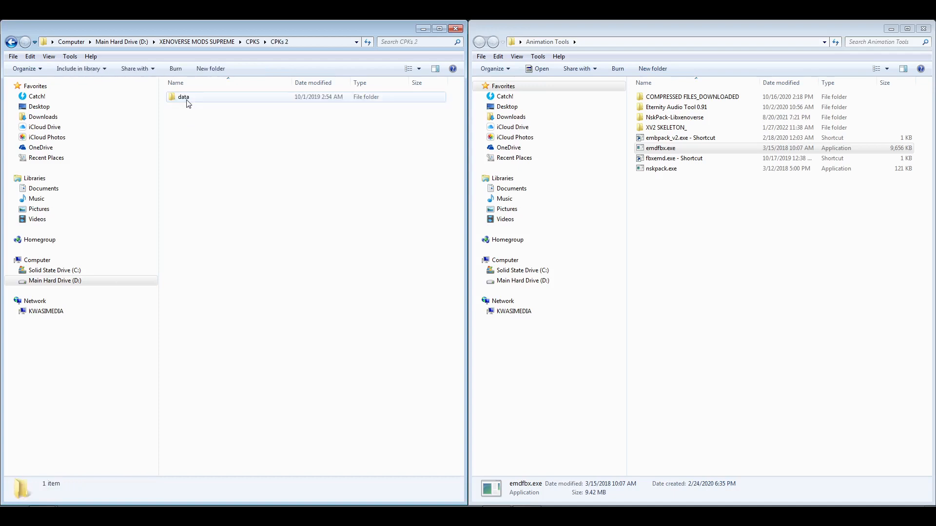
# Browse data > skill > SPA in CPKs 2 and pick the 004_GOK_GKD skill folder
pyautogui.doubleClick(182, 96)
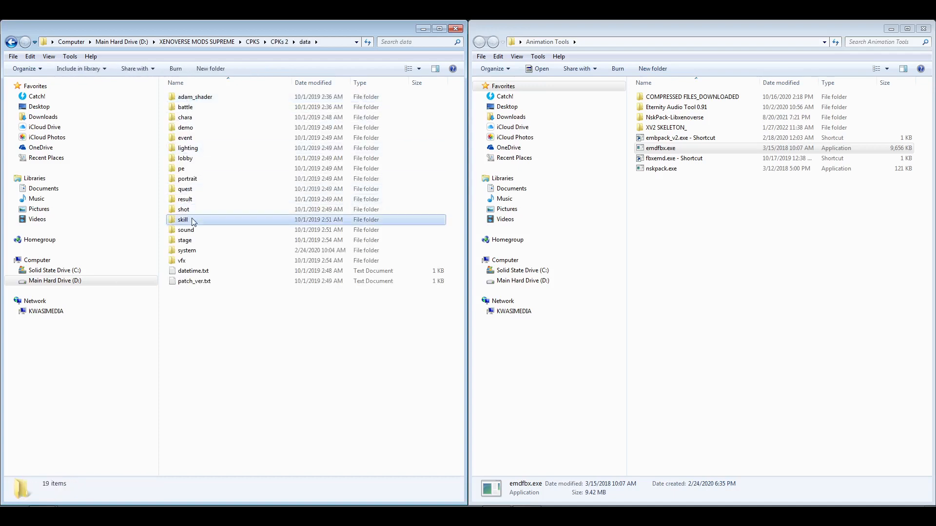
pyautogui.doubleClick(184, 220)
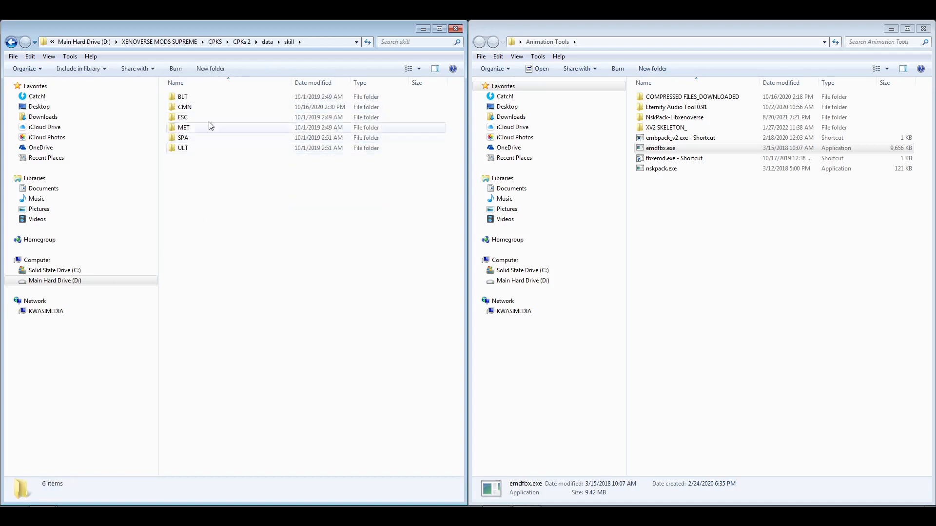
pyautogui.doubleClick(183, 127)
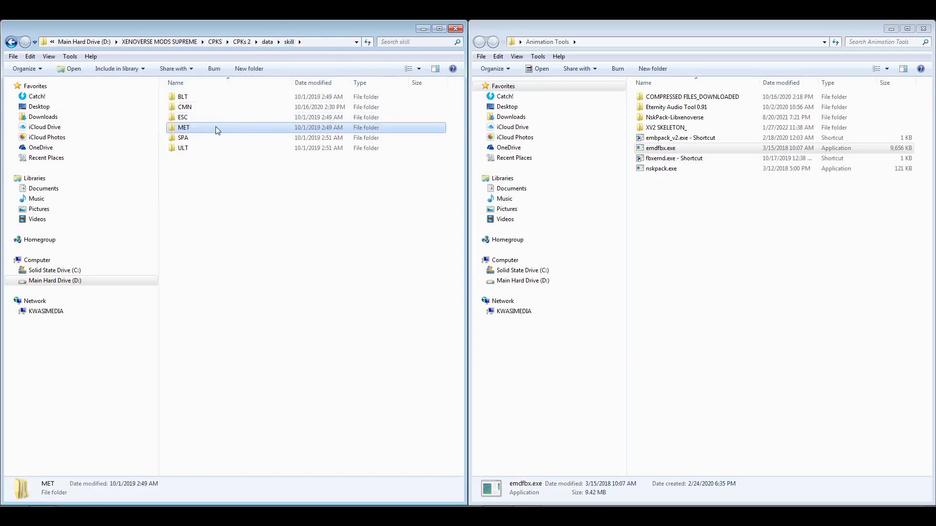
pyautogui.doubleClick(182, 137)
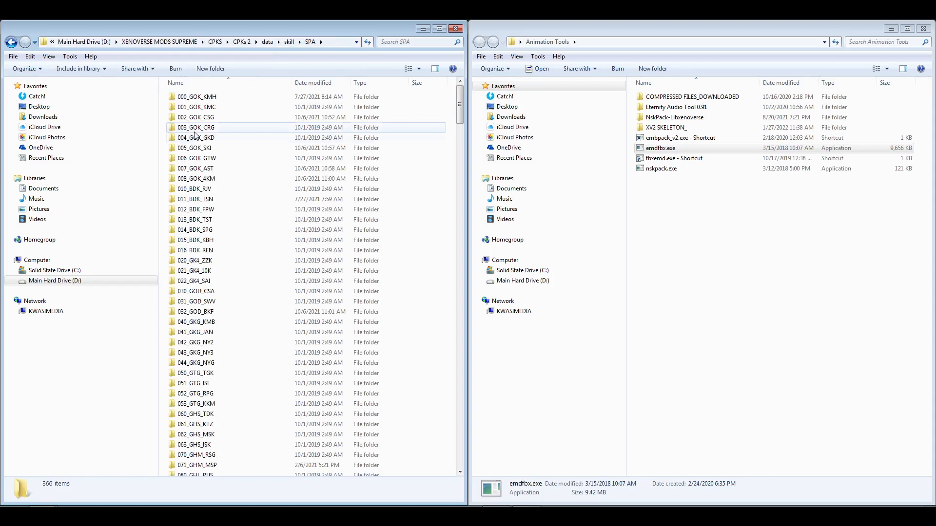
pyautogui.click(196, 138)
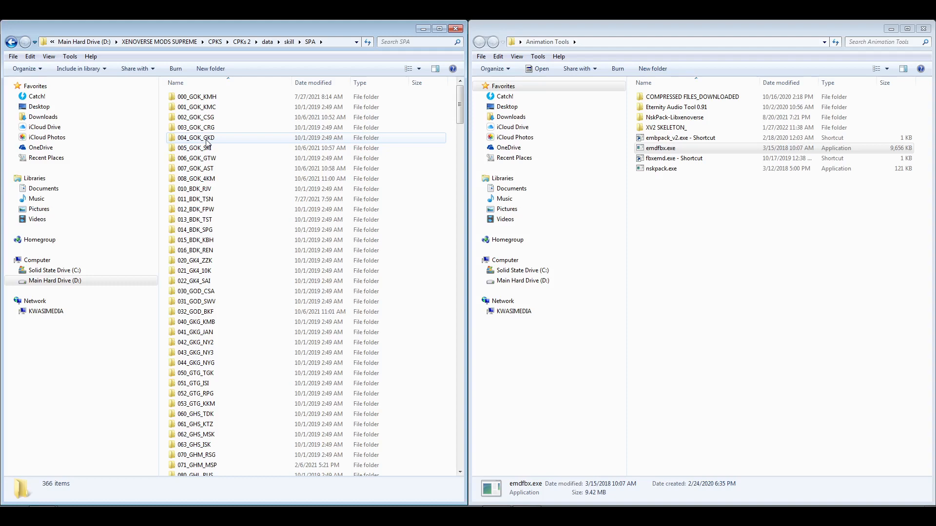
pyautogui.click(195, 137)
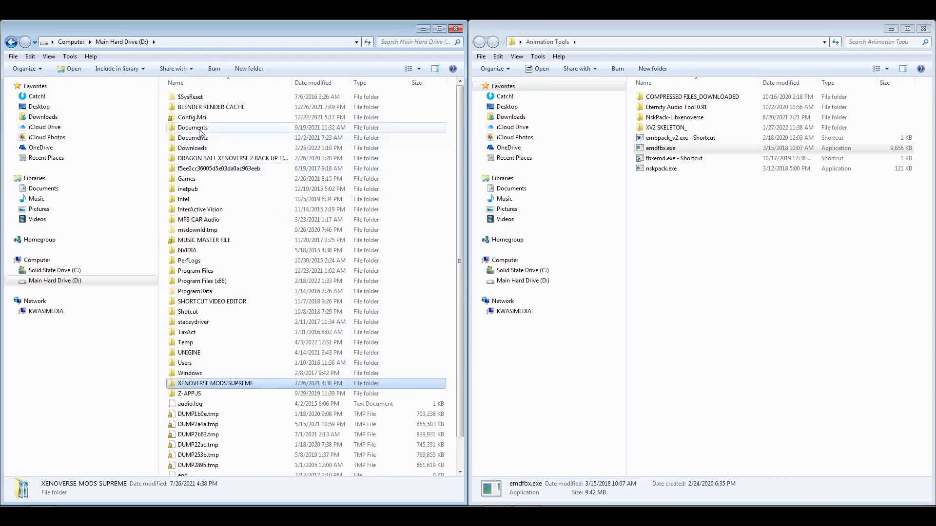
# Browse D: > Documents > YT_CONTENT > DRAGON BALL_IDEAS > Spirit Bomb
pyautogui.doubleClick(192, 127)
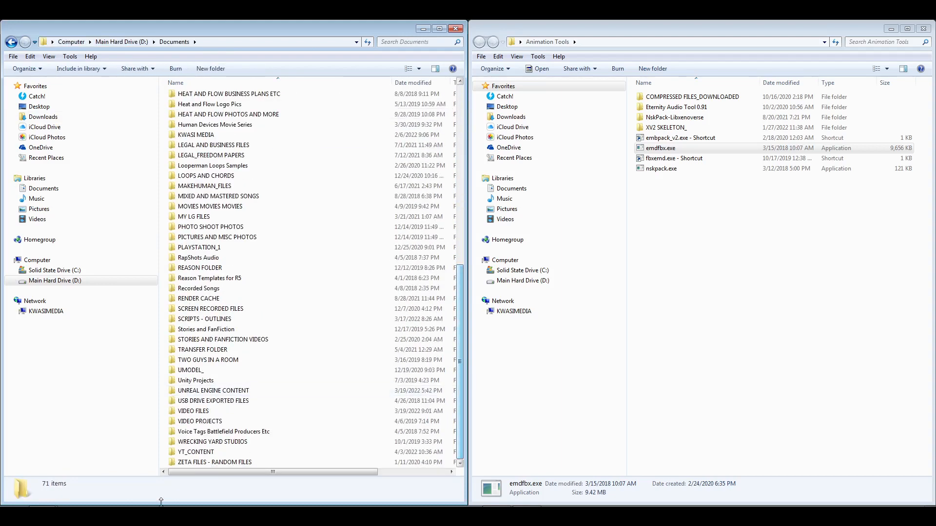
pyautogui.doubleClick(196, 452)
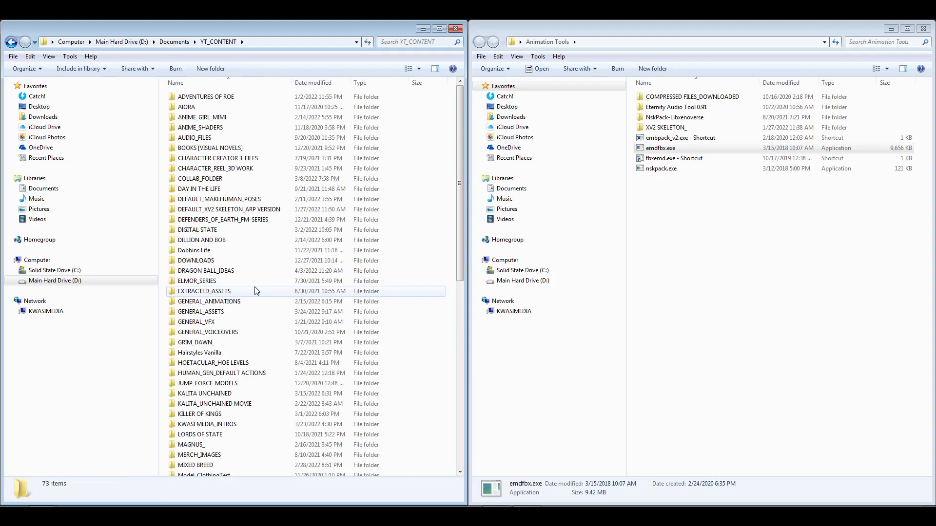
pyautogui.doubleClick(205, 270)
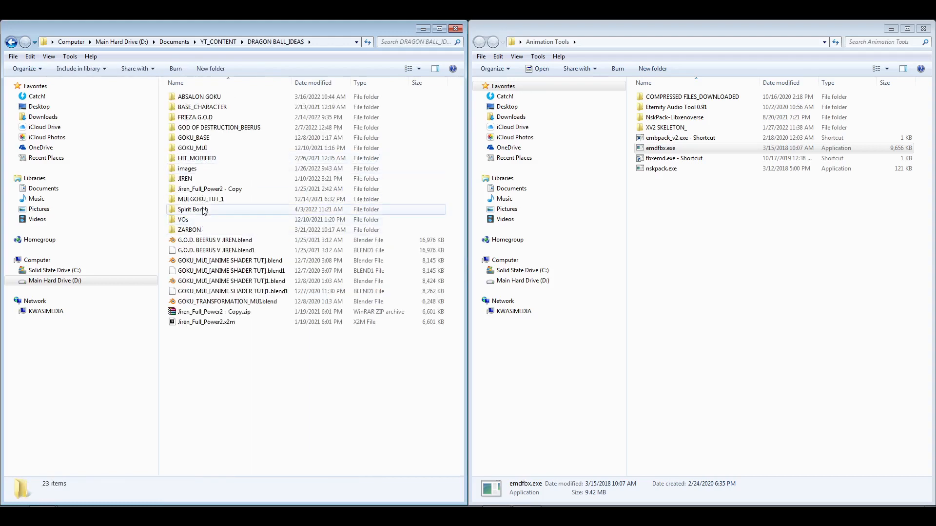
pyautogui.doubleClick(192, 210)
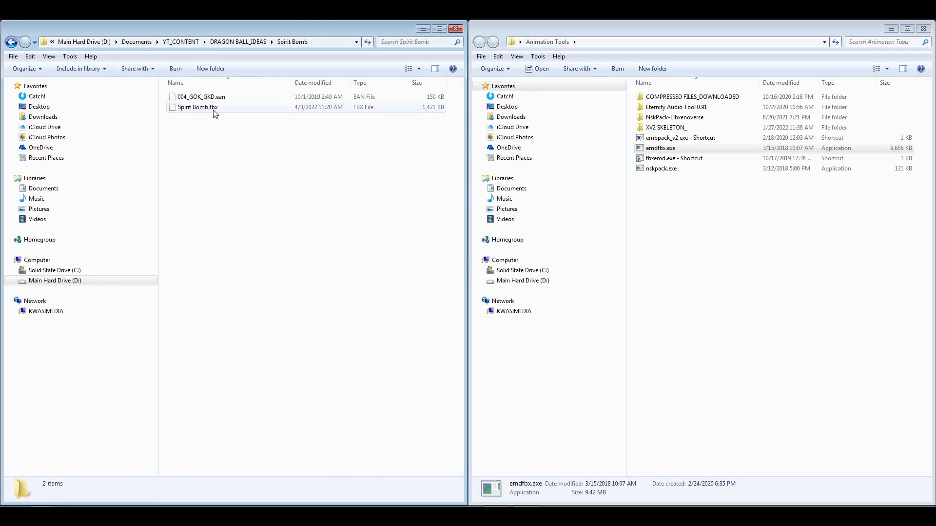
# Select the 004_GOK_GKD.ean and Spirit Bomb.fbx files in the Spirit Bomb folder
pyautogui.click(201, 97)
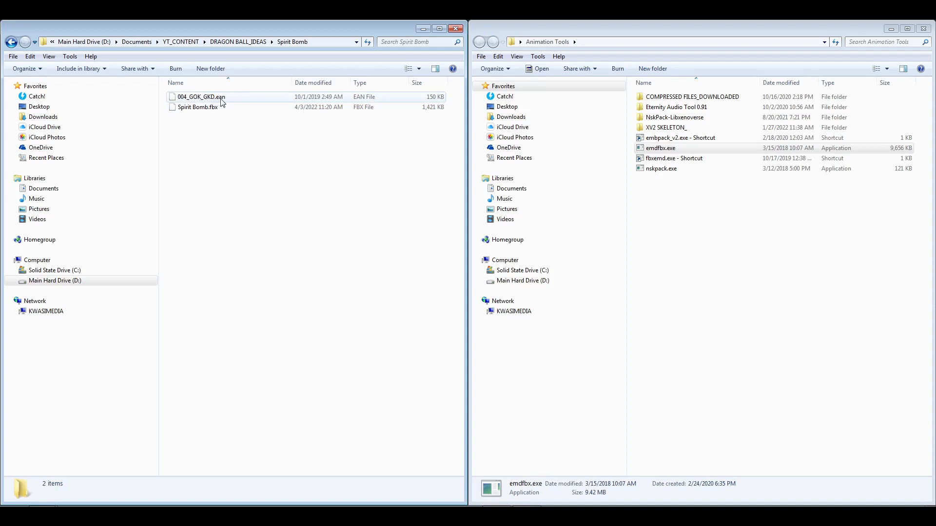
pyautogui.click(201, 96)
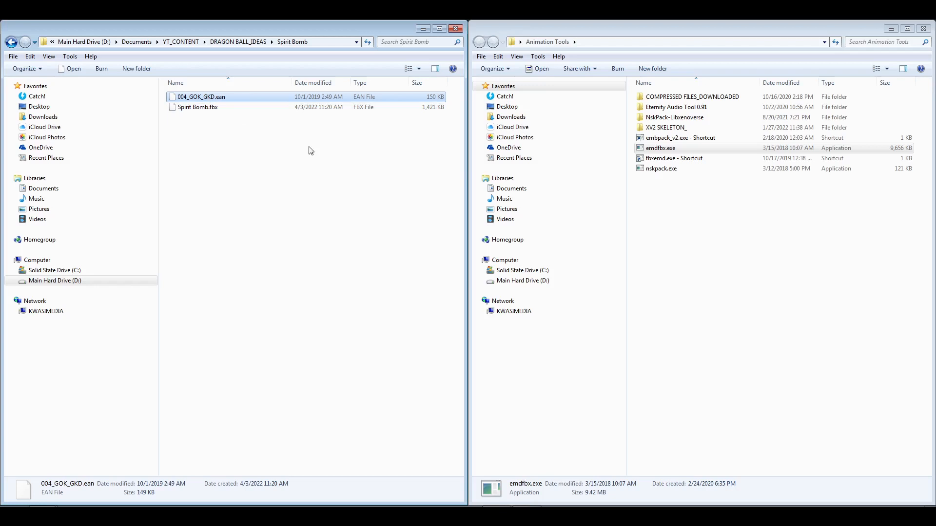
pyautogui.click(662, 148)
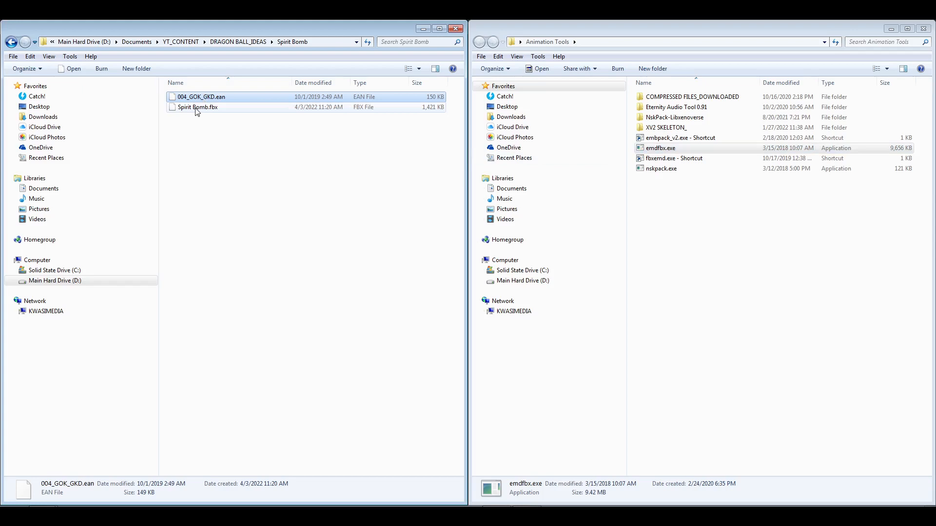
pyautogui.click(198, 107)
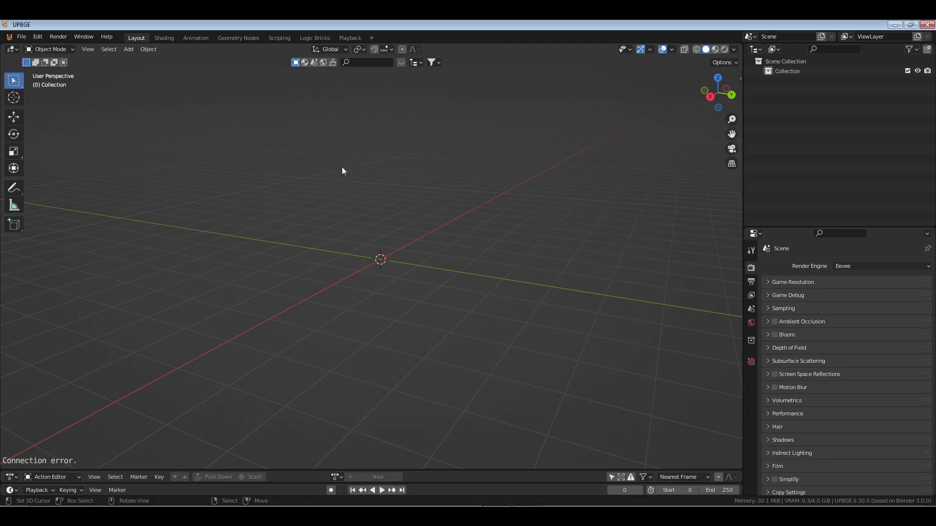
# Start an Append and browse ROD > CHARACTER FILES > Zelkur [Dark Zelkur]
pyautogui.click(21, 36)
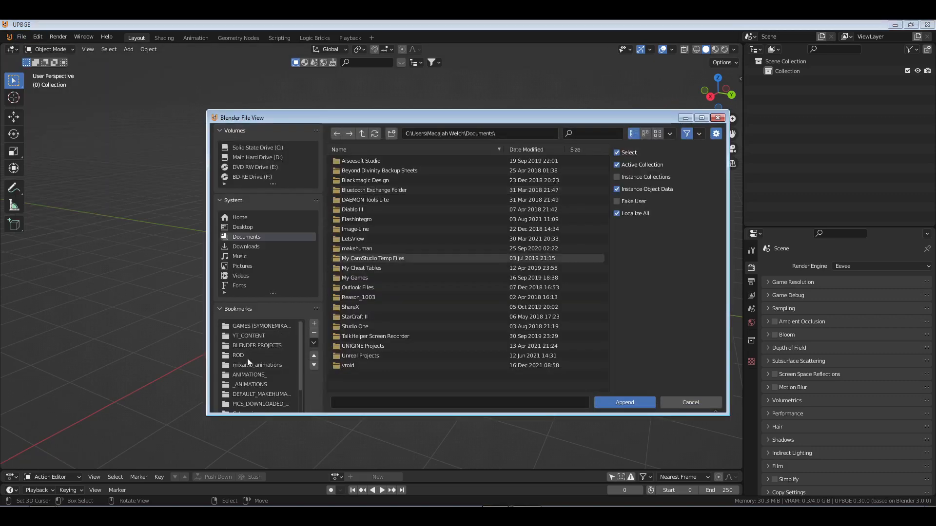
pyautogui.click(238, 355)
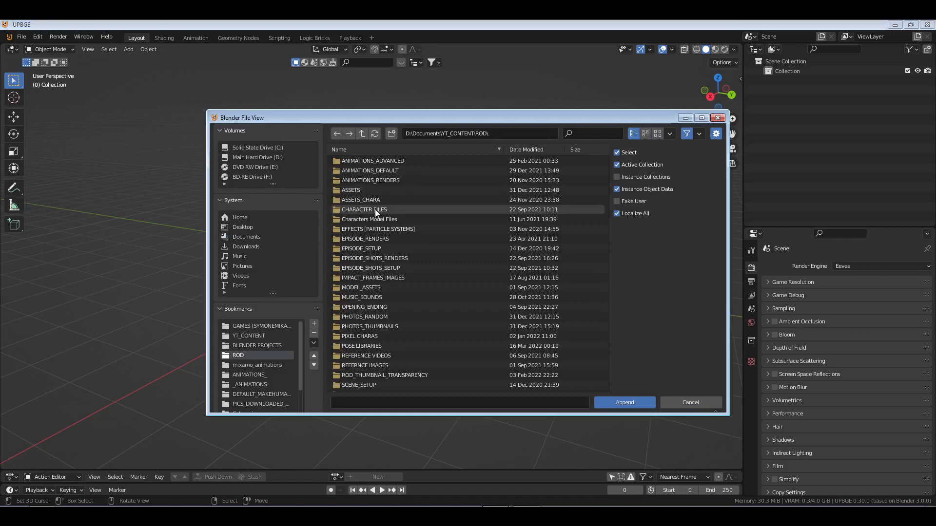
pyautogui.doubleClick(363, 210)
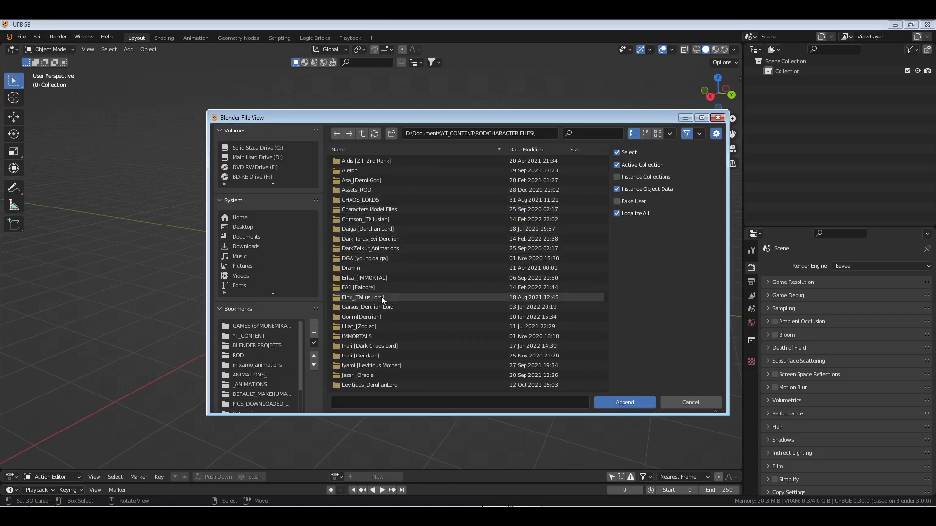
pyautogui.scroll(-3)
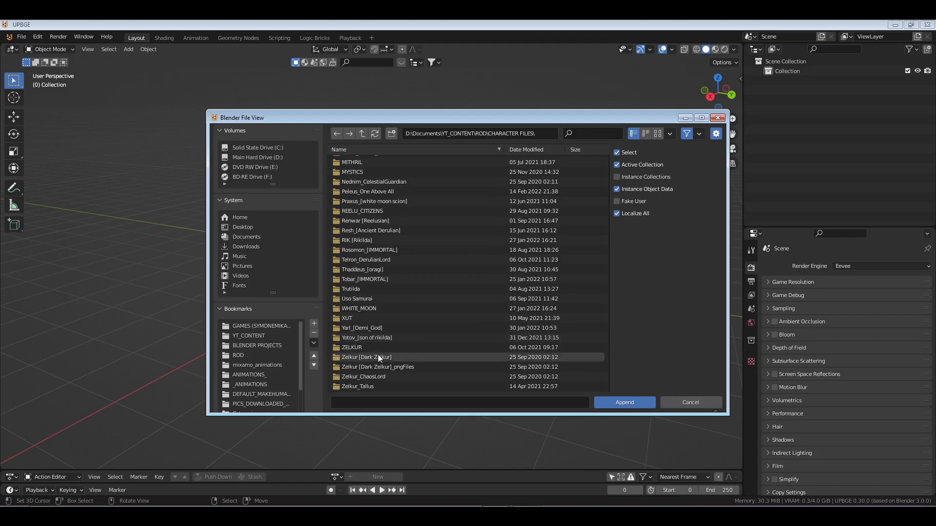
pyautogui.doubleClick(366, 357)
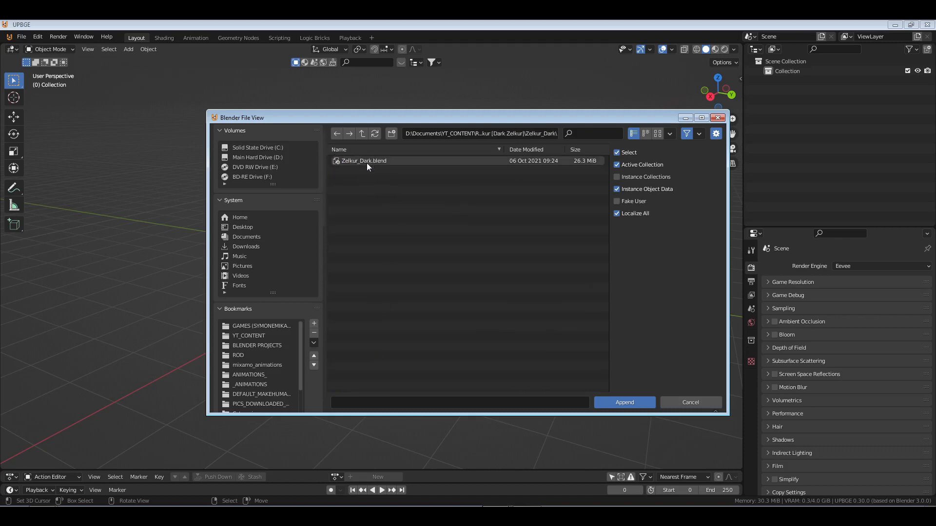
# Append the Zelkur (Dark) collection from Zelkur_Dark.blend into the scene
pyautogui.doubleClick(362, 161)
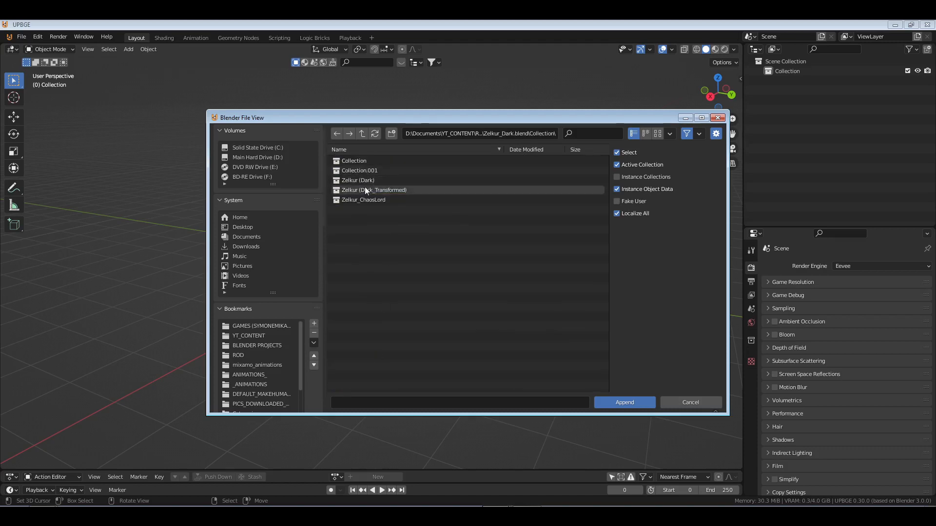
pyautogui.click(357, 180)
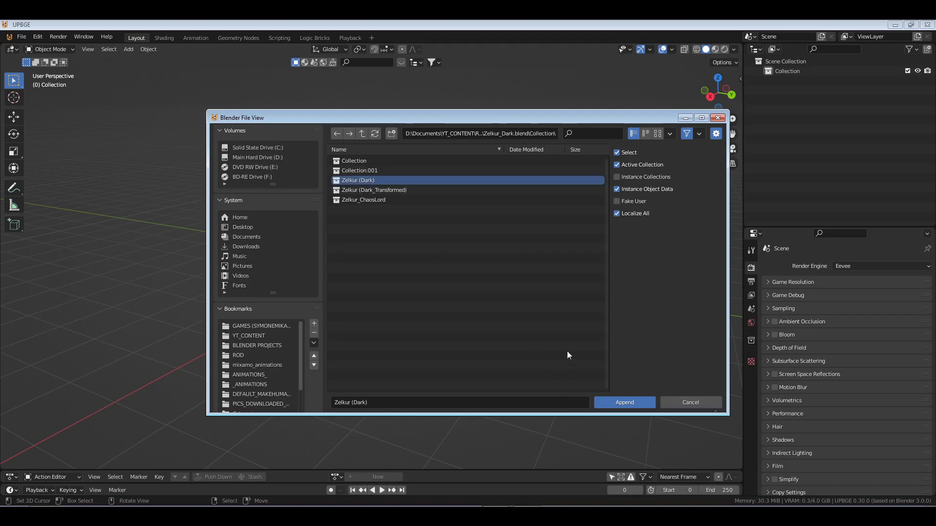
pyautogui.click(624, 403)
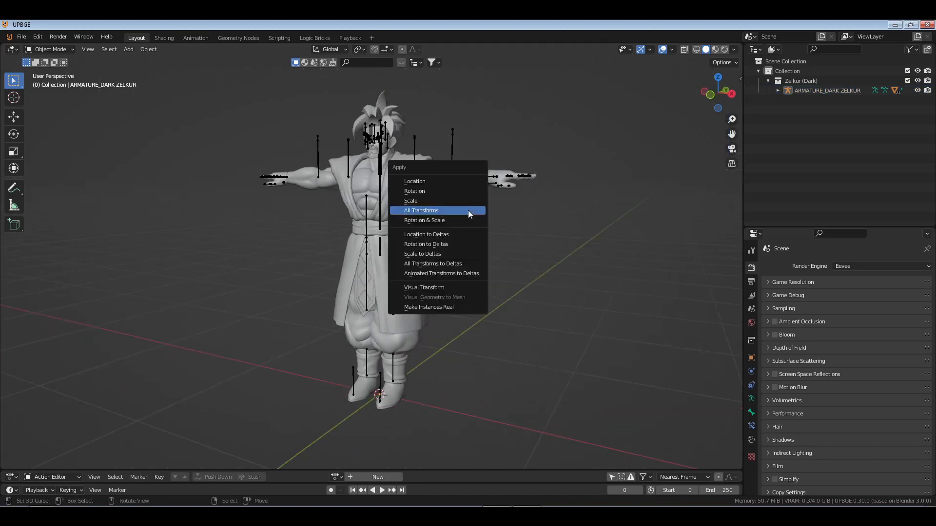
# Apply All Transforms to the appended Zelkur character and start a new collection
pyautogui.click(421, 211)
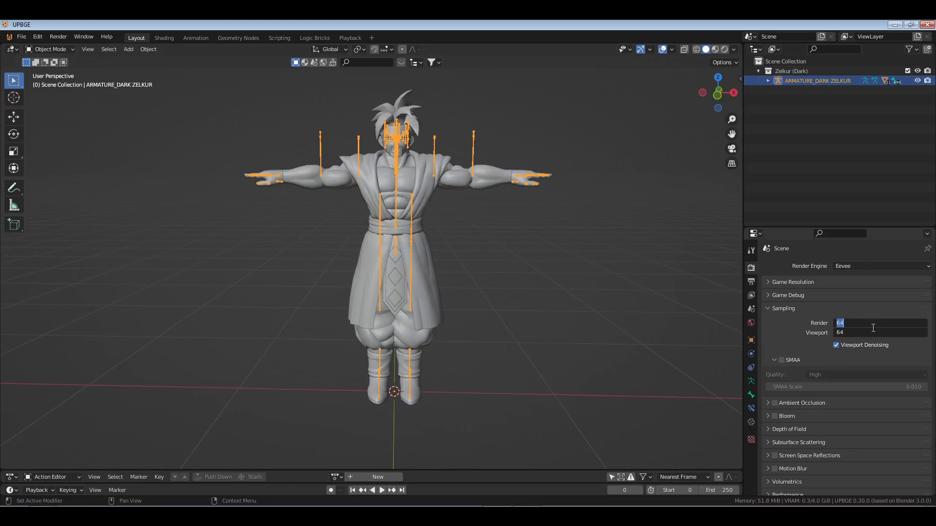
pyautogui.click(783, 308)
pyautogui.write('ANIMTIO')
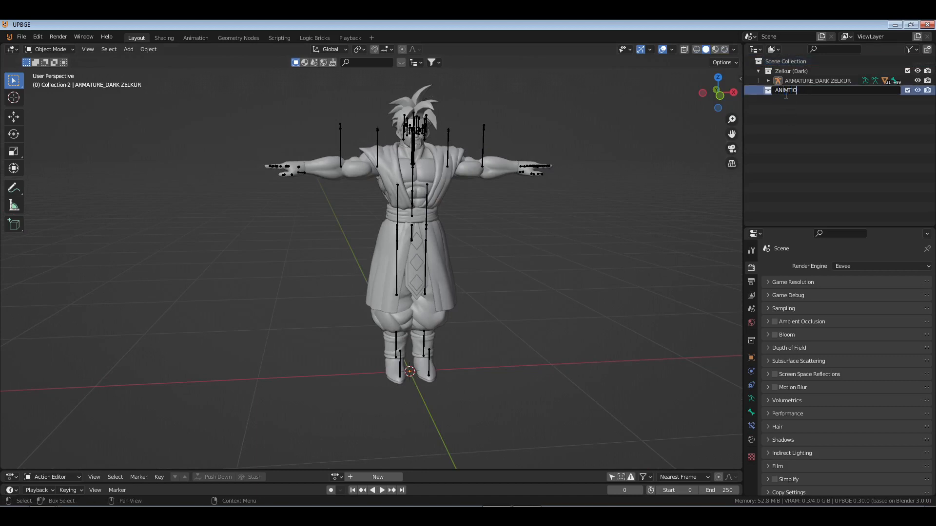
# Confirm the new collection name ANIMATIONS and head to the File menu for an import
pyautogui.press('backspace')
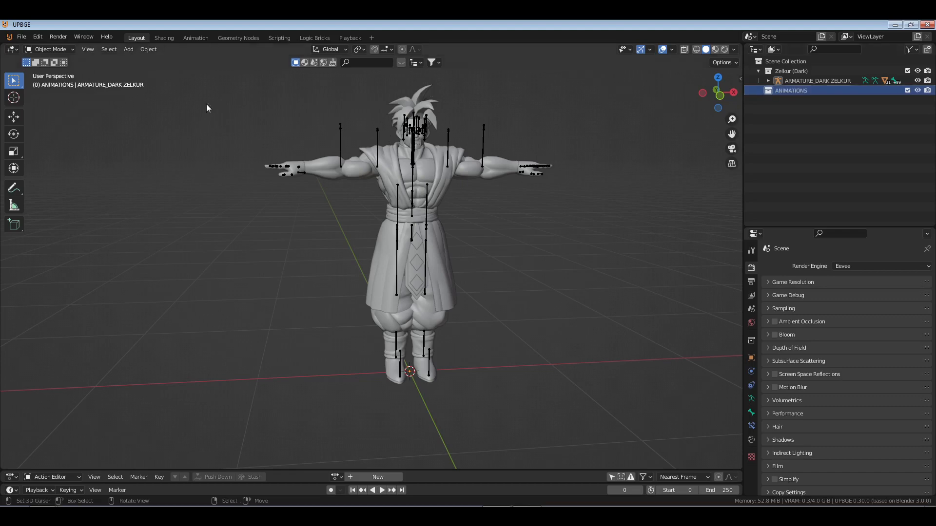
pyautogui.click(20, 36)
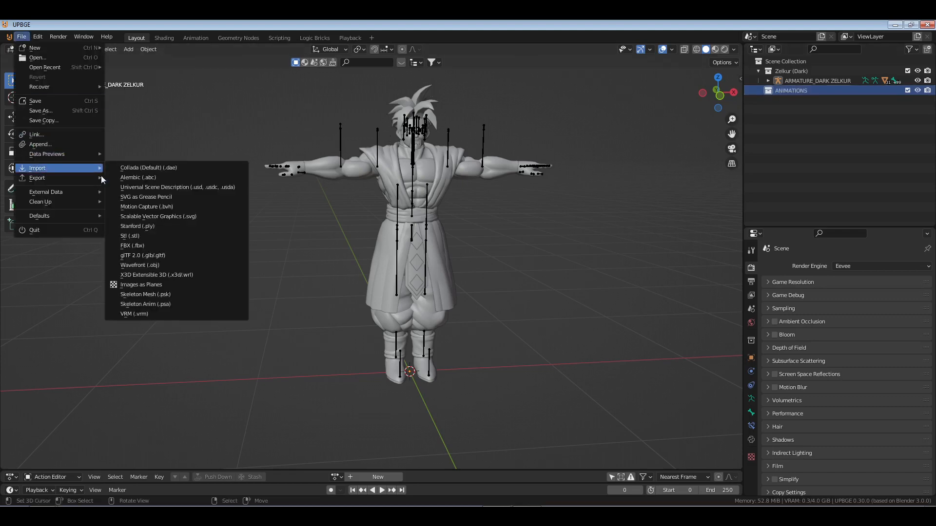
# Choose FBX import and select Spirit Bomb.fbx in the Spirit Bomb folder
pyautogui.click(132, 246)
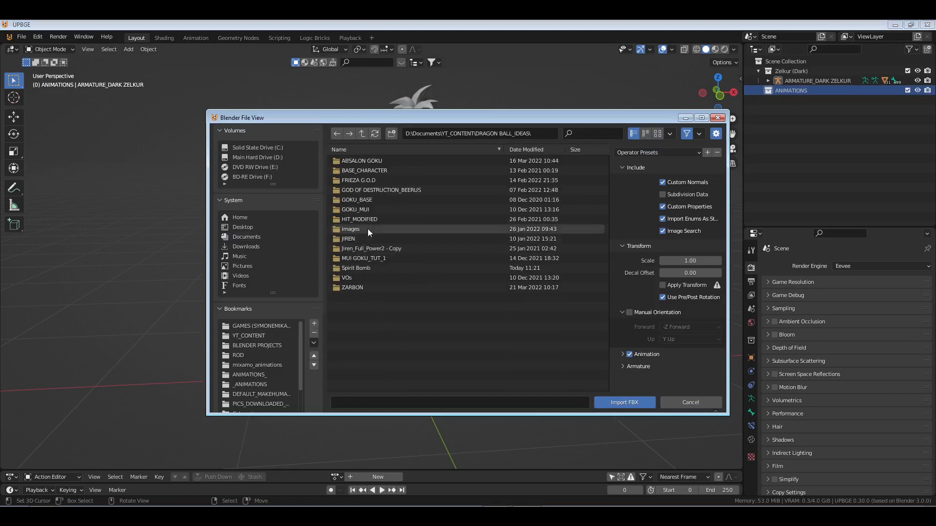
pyautogui.doubleClick(355, 268)
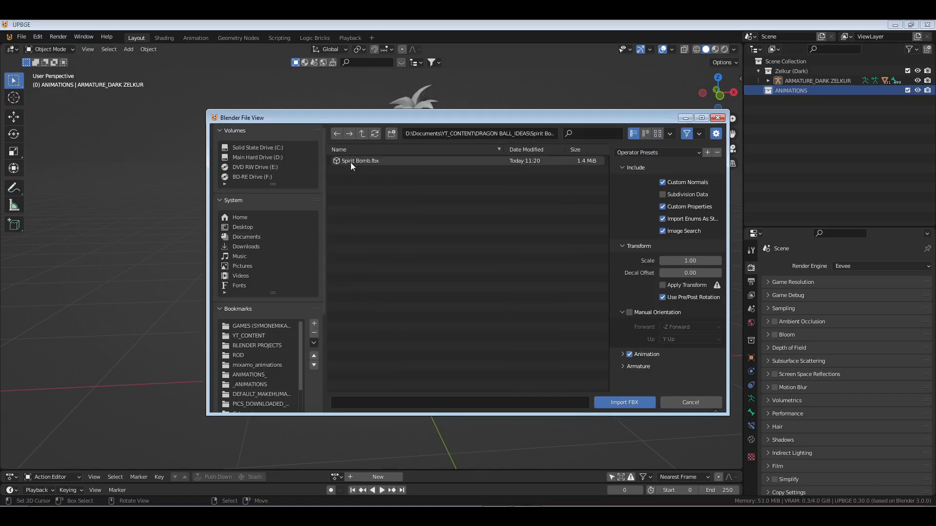
pyautogui.click(359, 161)
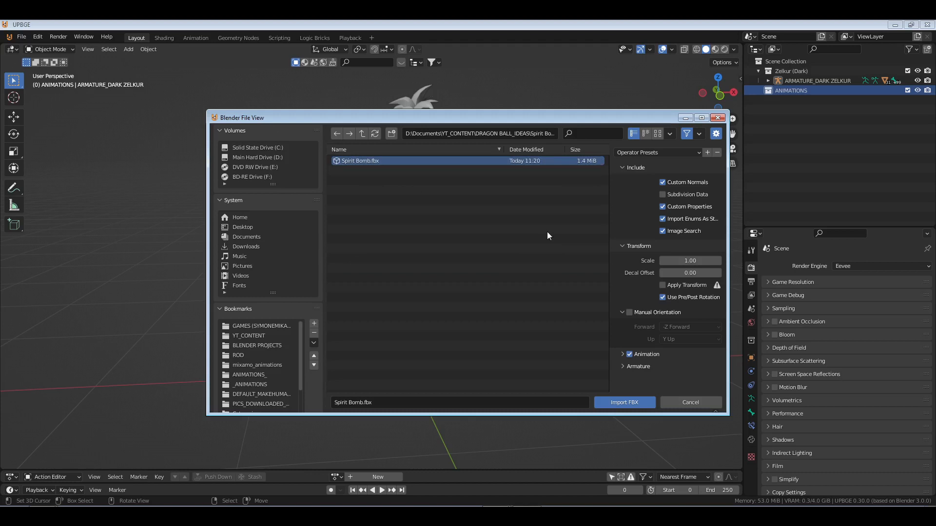
pyautogui.moveTo(578, 193)
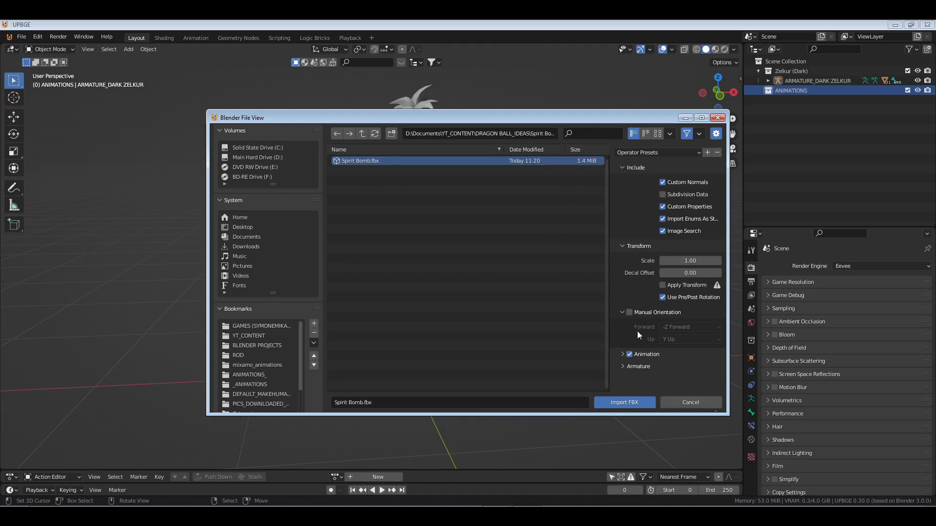
pyautogui.moveTo(628, 315)
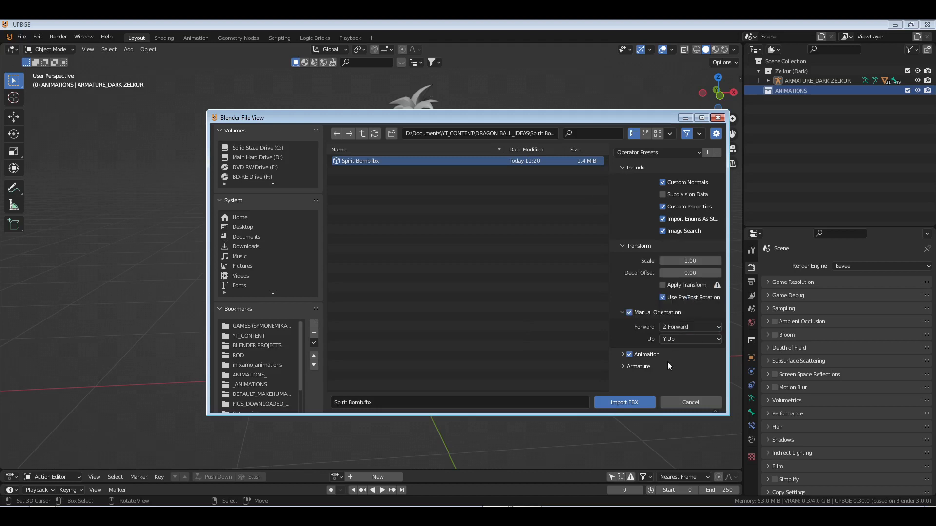
# Set manual orientation to Z forward, Y up and save these import settings as a preset
pyautogui.click(638, 366)
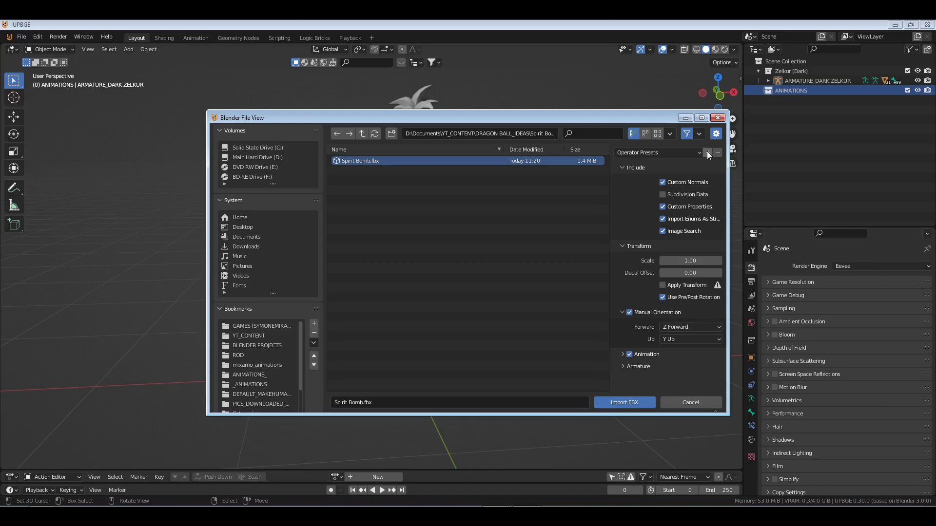
pyautogui.click(709, 153)
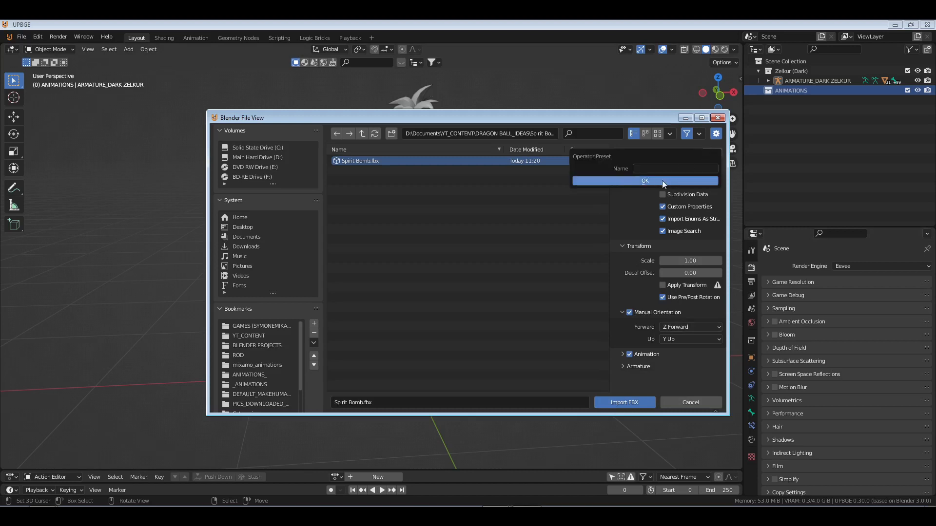
pyautogui.click(644, 181)
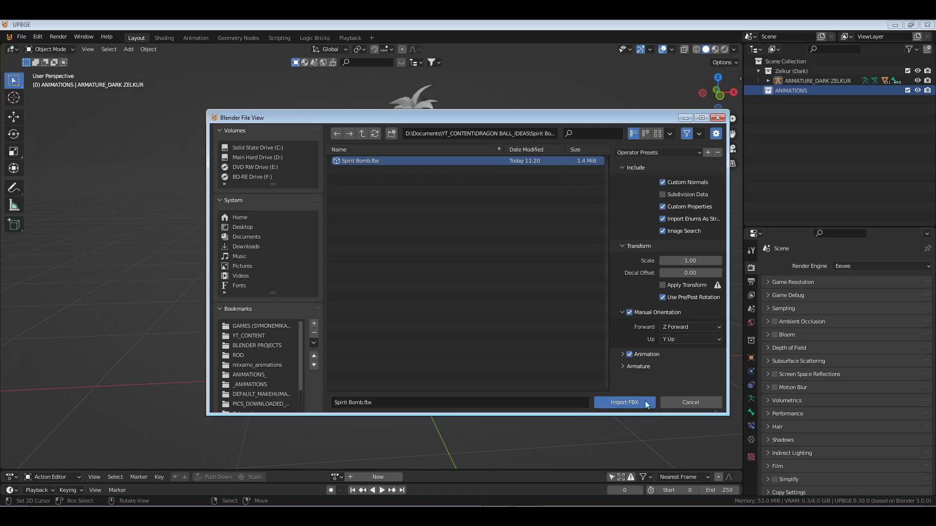
pyautogui.moveTo(624, 403)
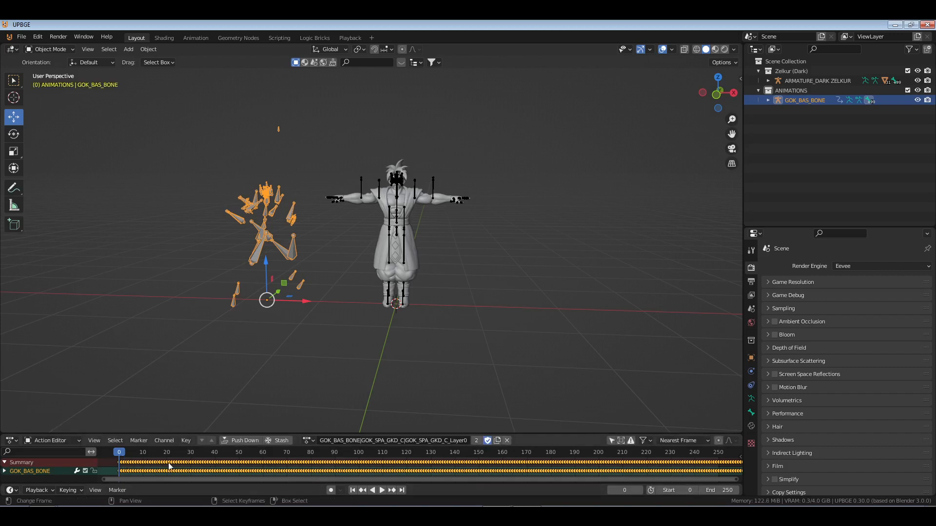
# Set the timeline end frame to 357 and change an option in the Playback popover
pyautogui.click(708, 490)
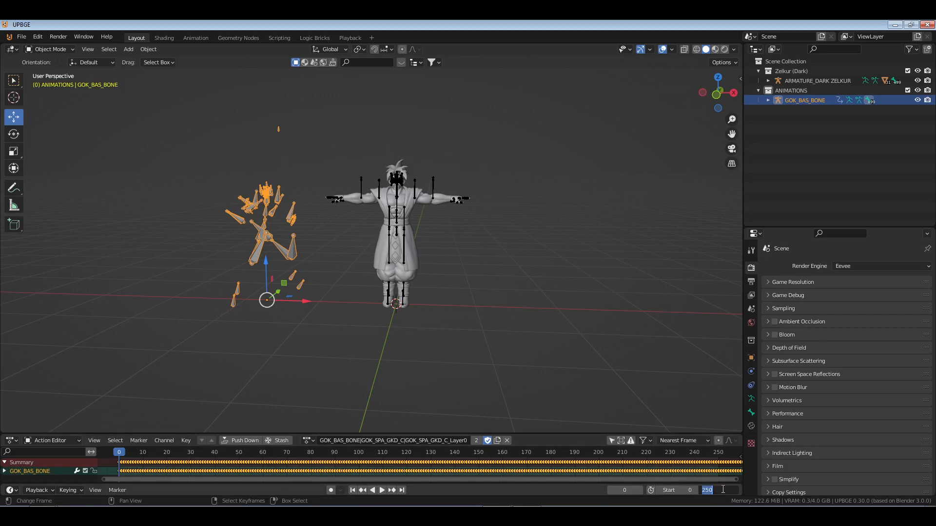
pyautogui.write('357')
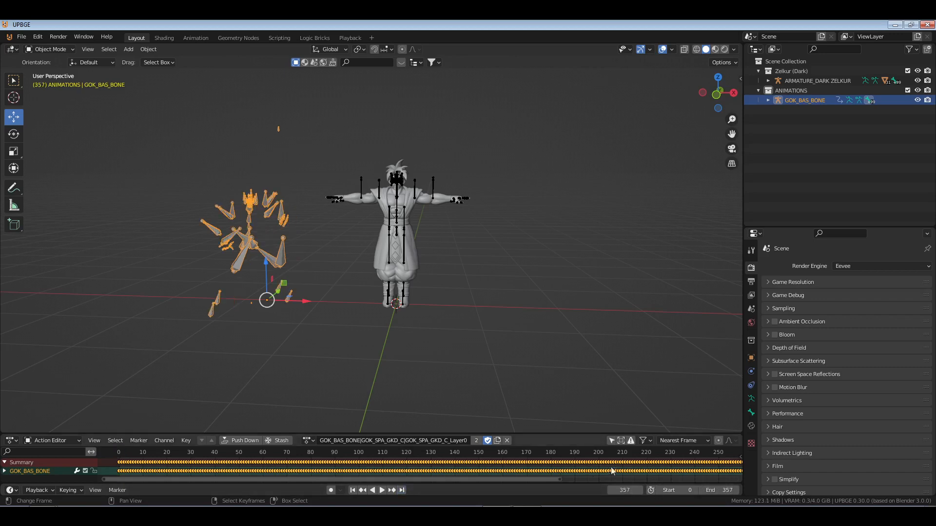
pyautogui.click(36, 490)
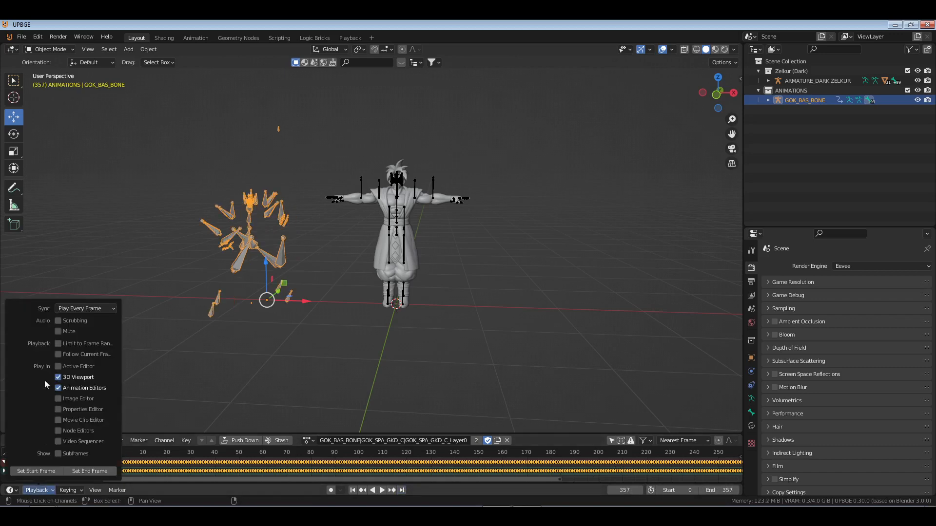
pyautogui.click(86, 309)
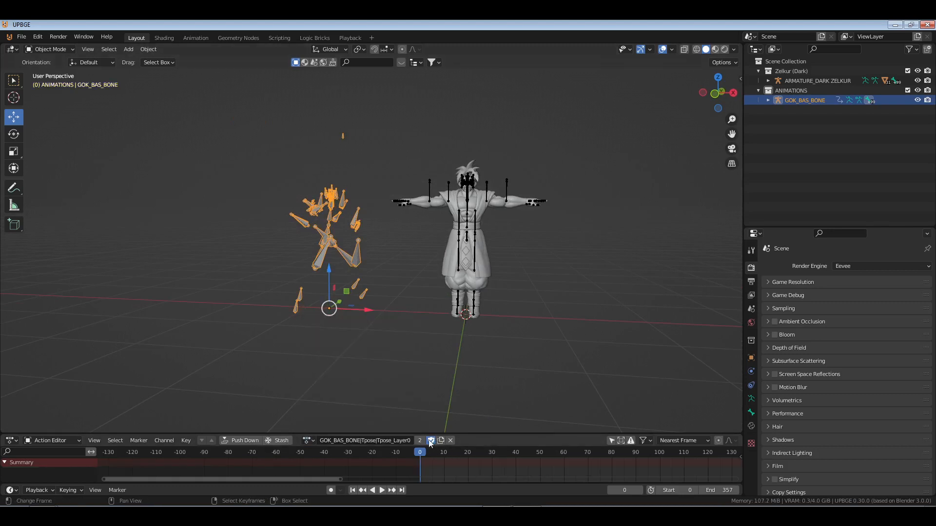
# Switch the imported armature to the Spirit Bomb action, dropping Tpose, and select the Zelkur armature
pyautogui.click(450, 440)
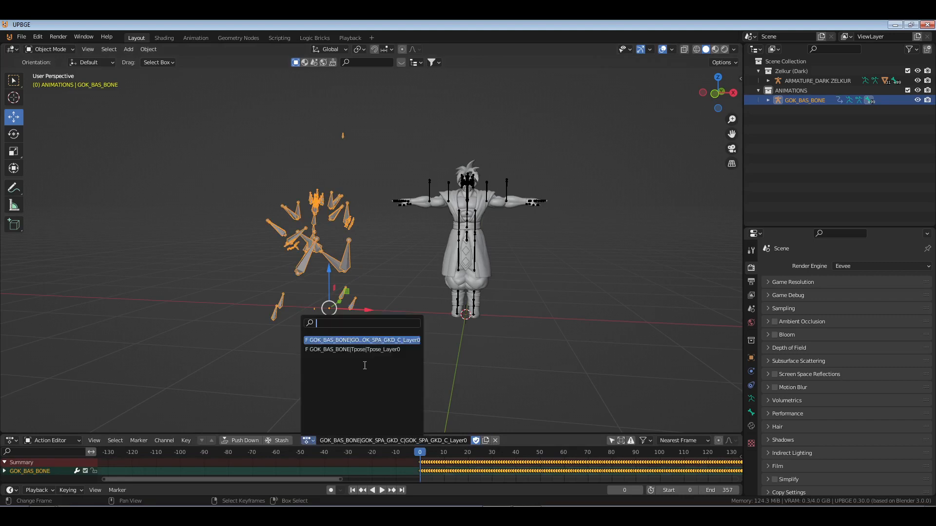
pyautogui.click(352, 349)
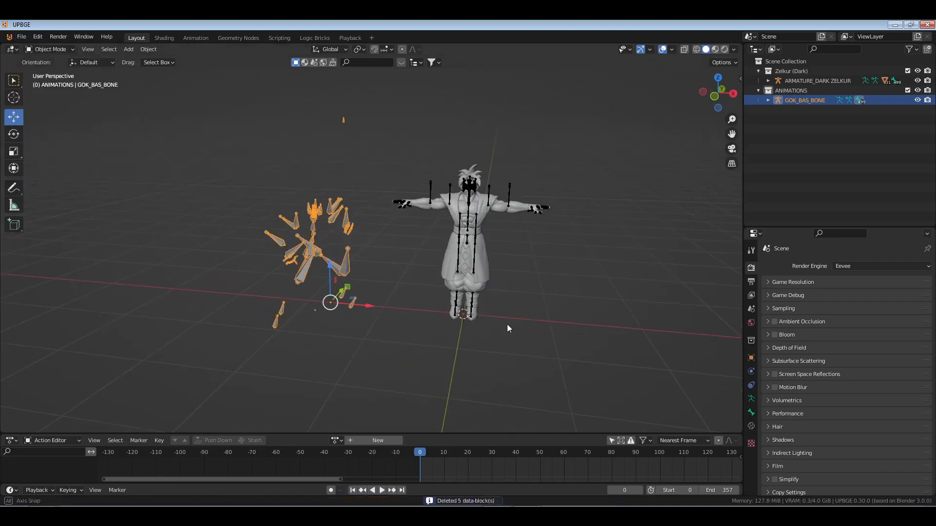
pyautogui.click(336, 441)
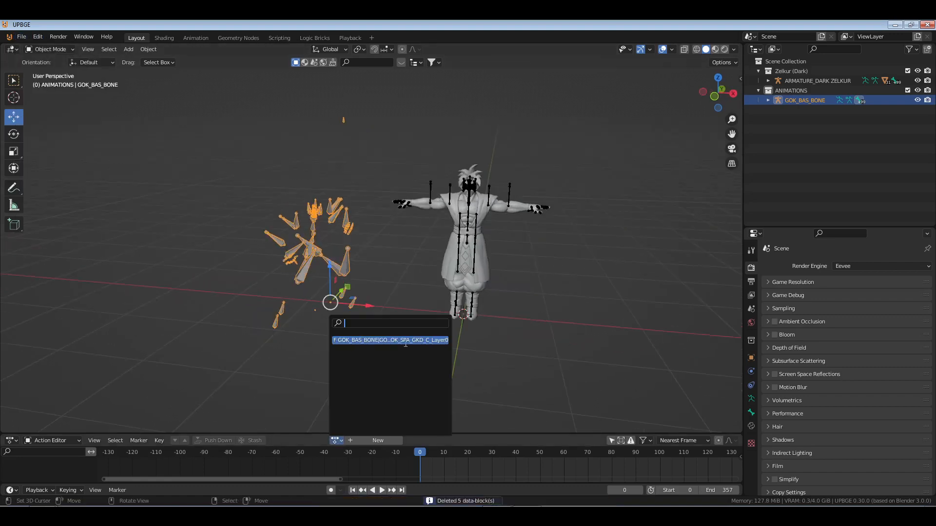
pyautogui.click(390, 340)
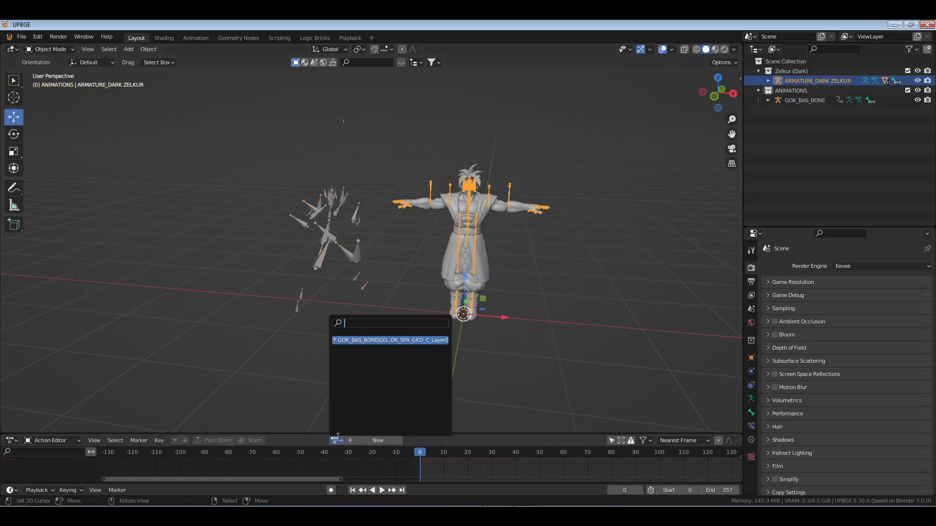
# Assign the GOK_SPA Spirit Bomb action to ARMATURE_DARK_ZELKUR and enter Pose Mode
pyautogui.click(390, 340)
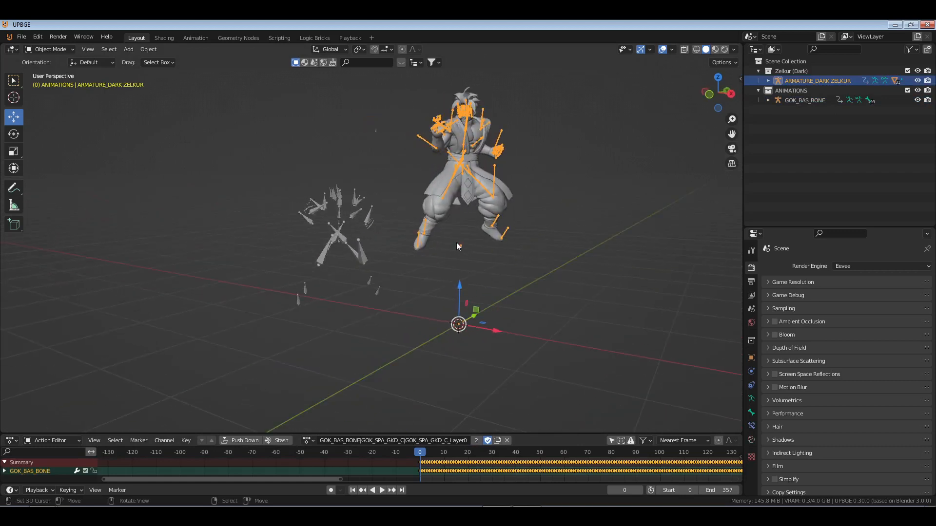
pyautogui.click(50, 49)
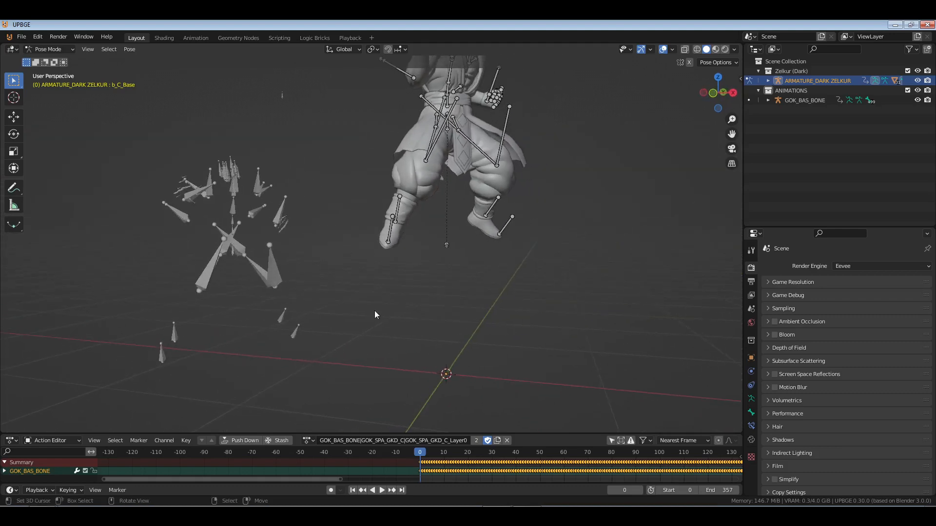
pyautogui.moveTo(455, 350)
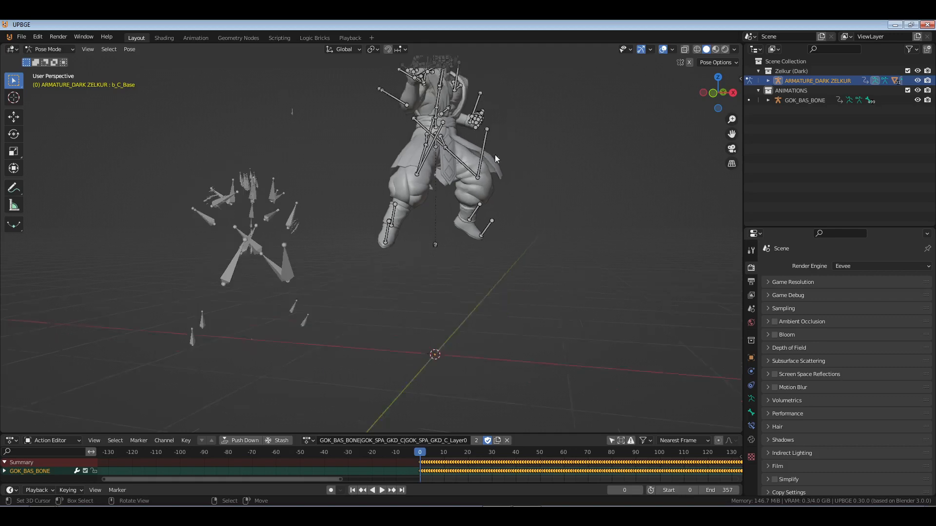
pyautogui.click(195, 37)
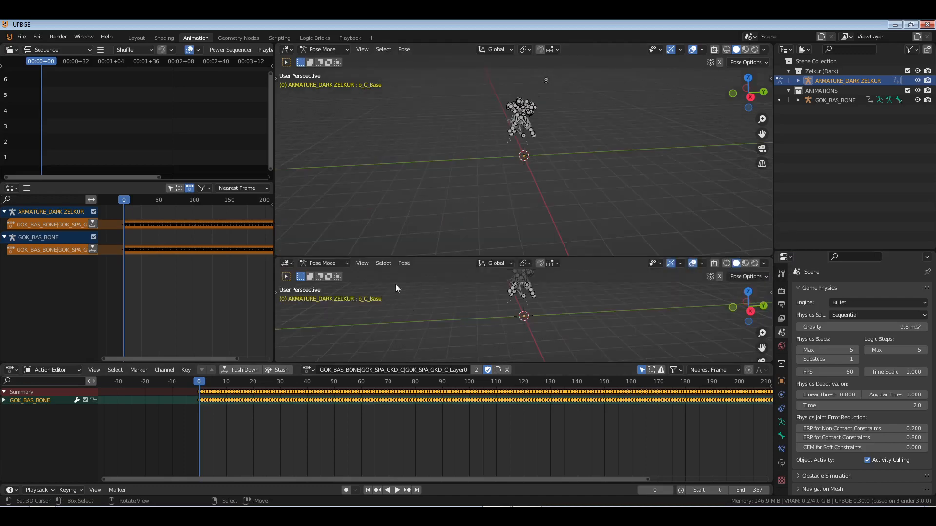
# Turn the lower area into the Nonlinear Animation editor and expand the GOK_BAS_BONE track
pyautogui.click(286, 263)
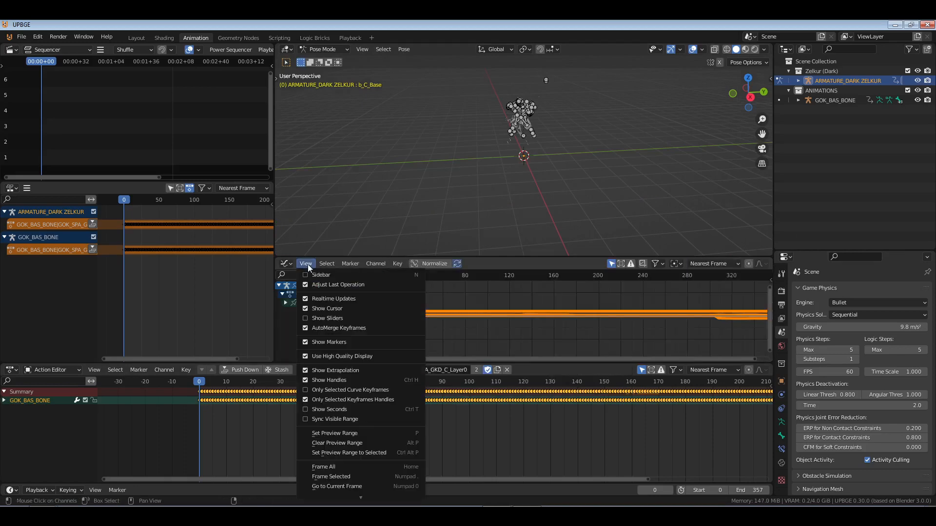
pyautogui.moveTo(350, 390)
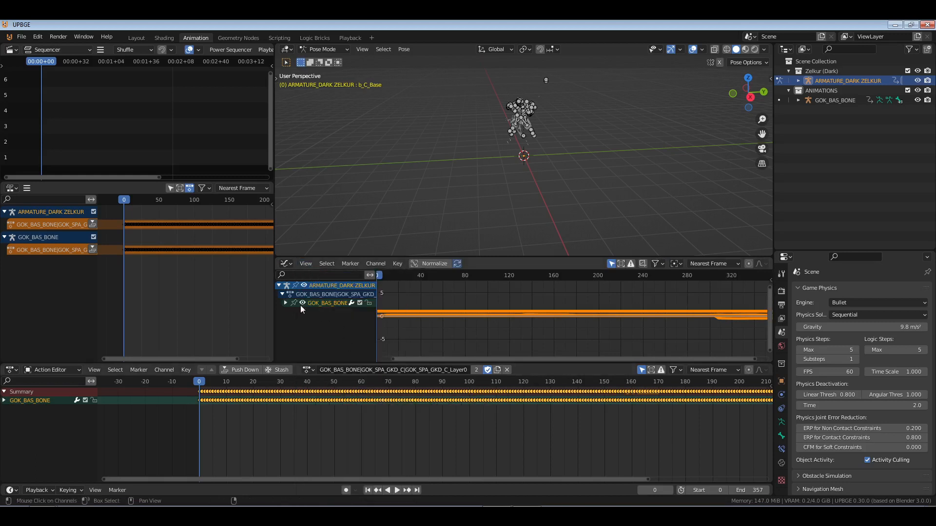
pyautogui.click(286, 302)
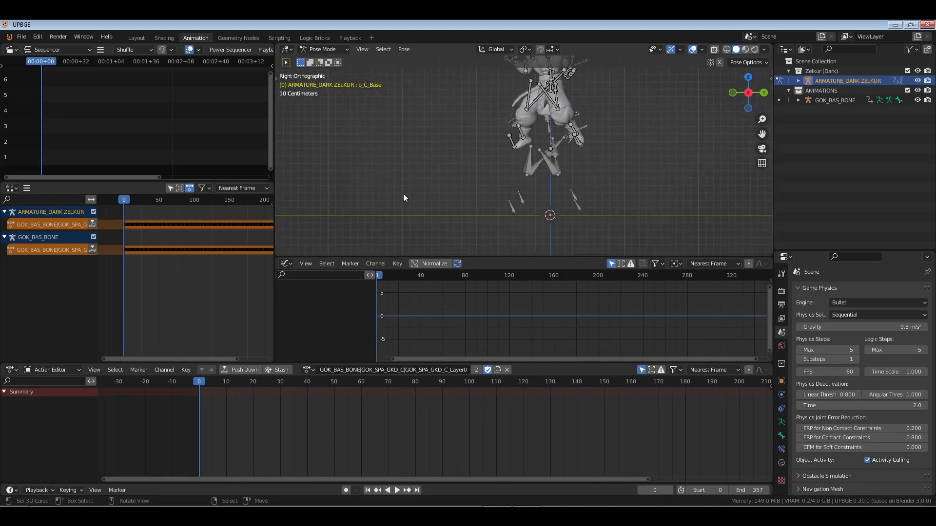
# Return to Object Mode, select and delete the imported GOK_BAS_BONE armature
pyautogui.press('KP_1')
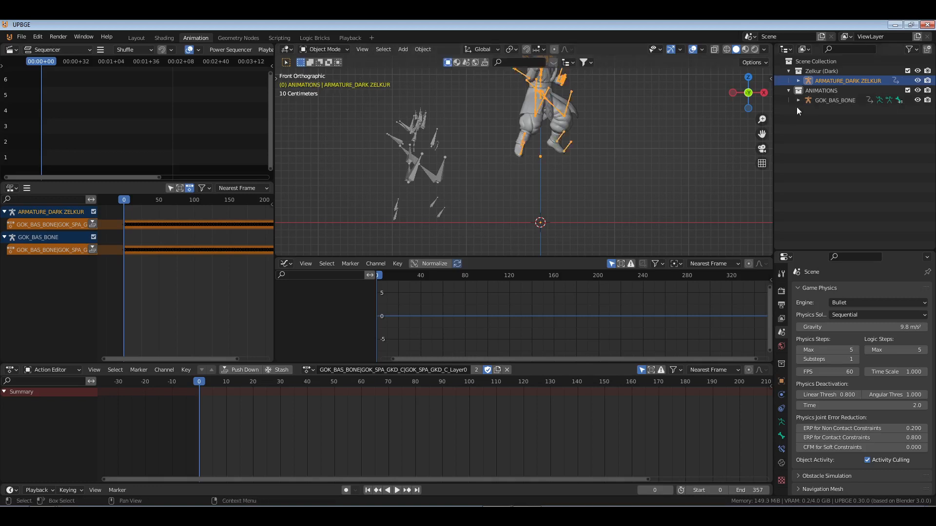
pyautogui.click(833, 99)
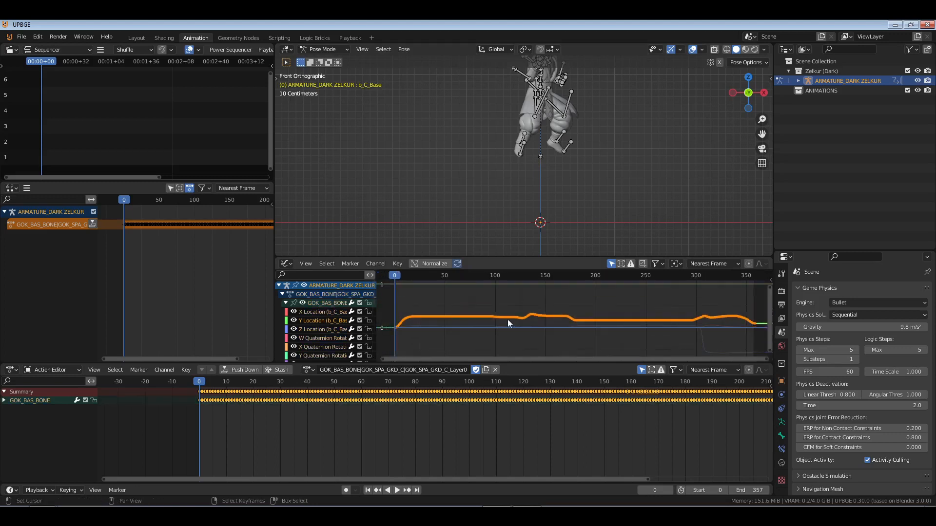
pyautogui.moveTo(507, 322); pyautogui.dragTo(507, 361)
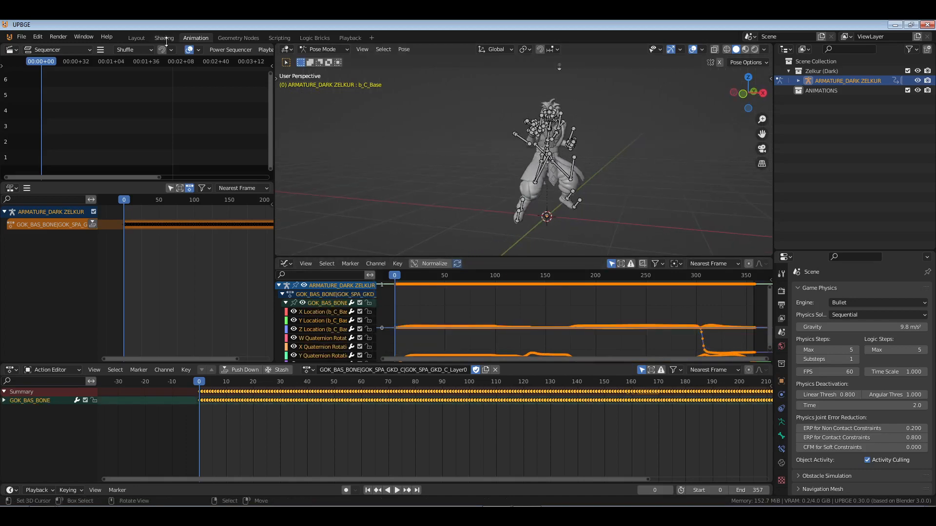
# Play Zelkur's arms-raised animation in the Layout workspace, then stop at the first frame
pyautogui.click(137, 38)
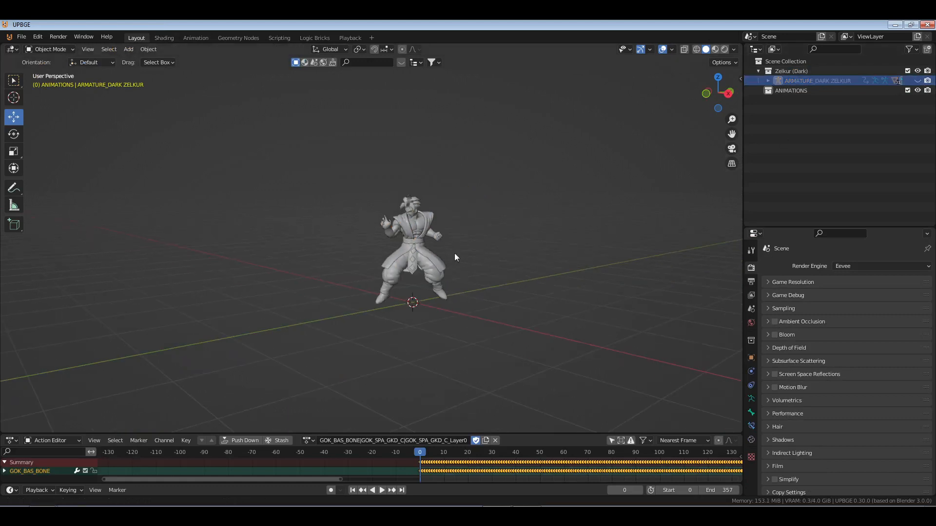
pyautogui.click(382, 490)
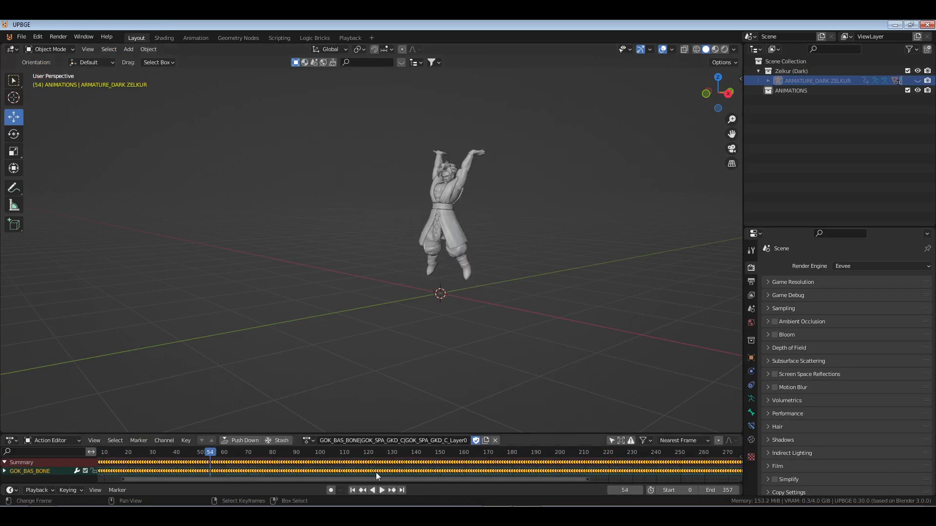
pyautogui.click(352, 491)
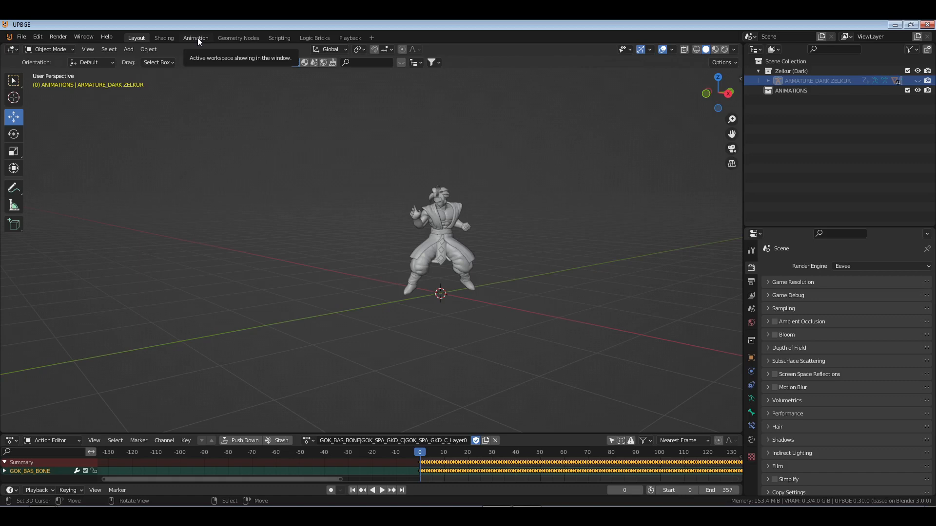
# Toggle between Animation and Layout workspaces and show the armature's Object Data properties
pyautogui.click(195, 38)
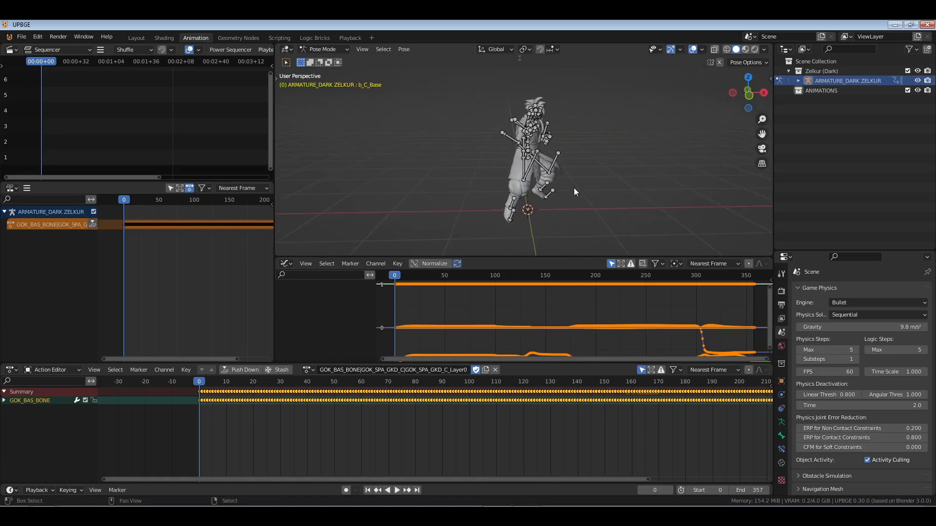
pyautogui.click(135, 38)
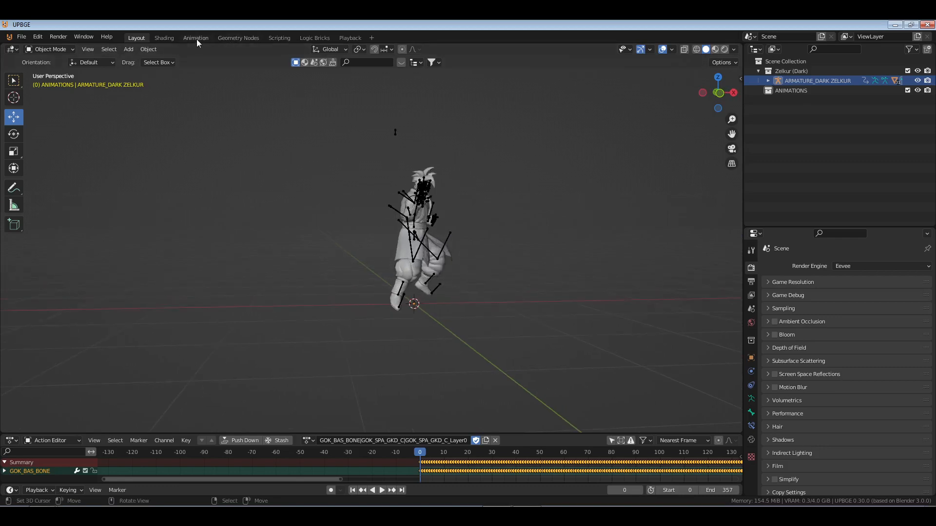
pyautogui.click(195, 38)
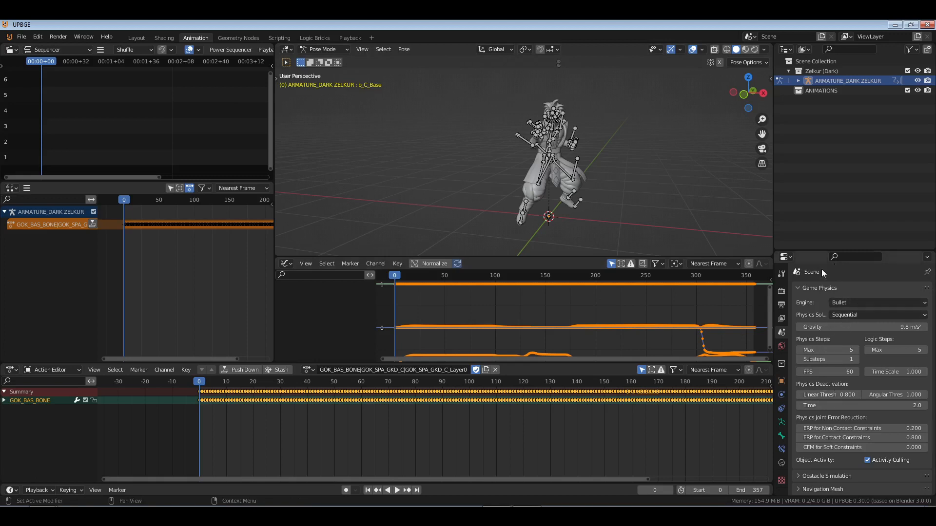
pyautogui.click(819, 287)
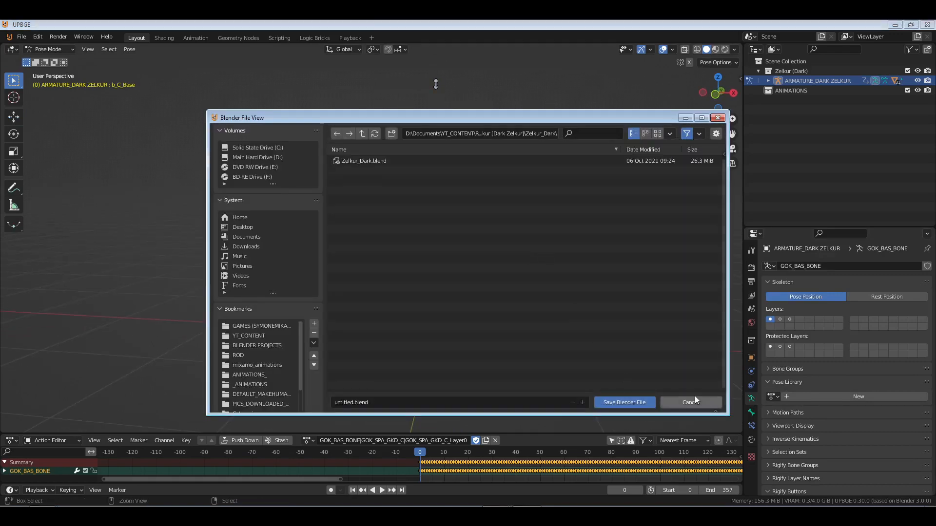
# Cancel the save dialog and create a pose library named 'DBZ Poses' on the armature
pyautogui.click(690, 402)
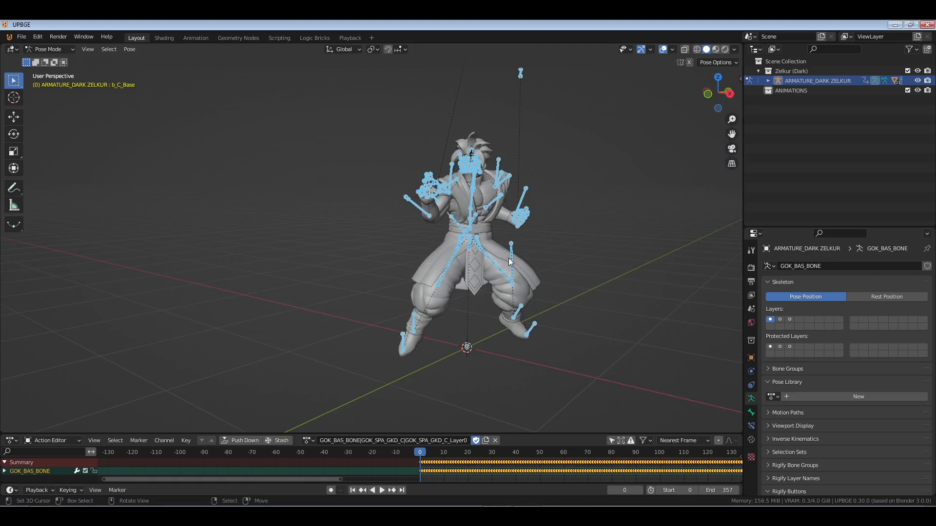
pyautogui.click(858, 397)
pyautogui.write('da')
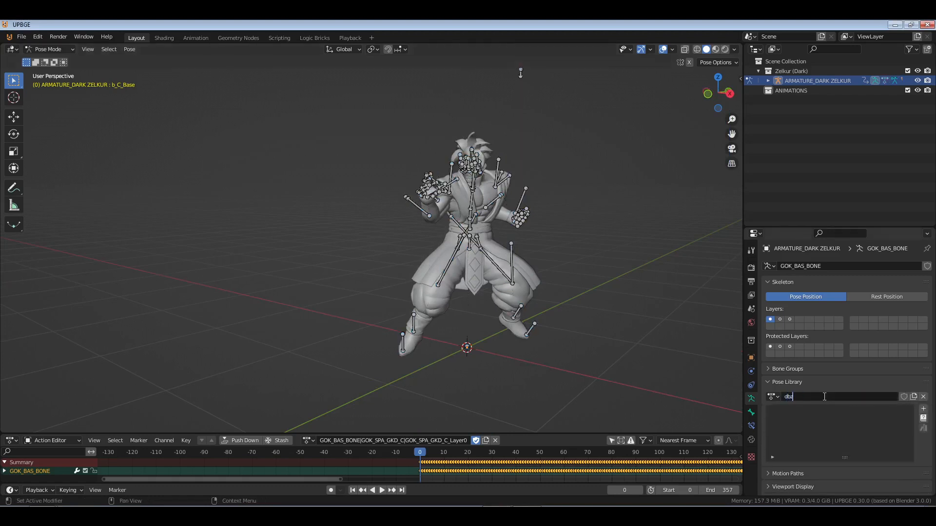
pyautogui.write('POSES')
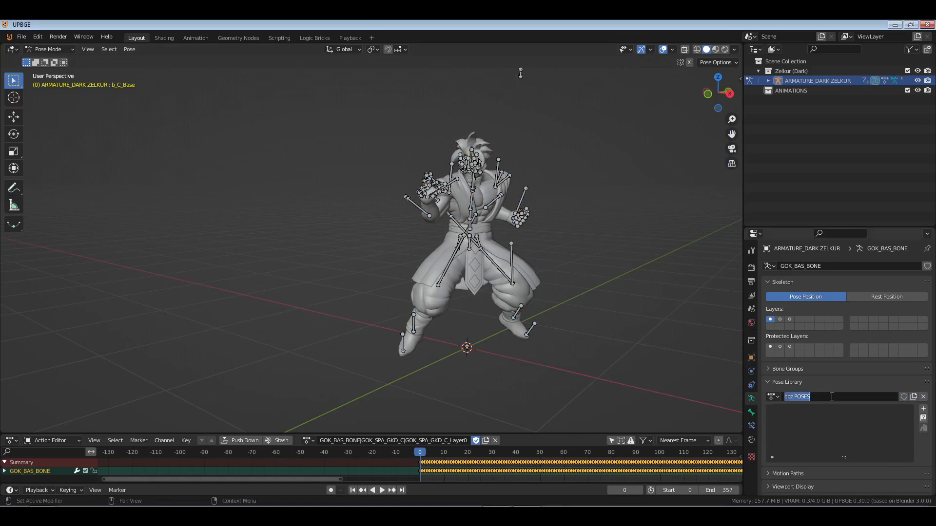
pyautogui.write('DB2')
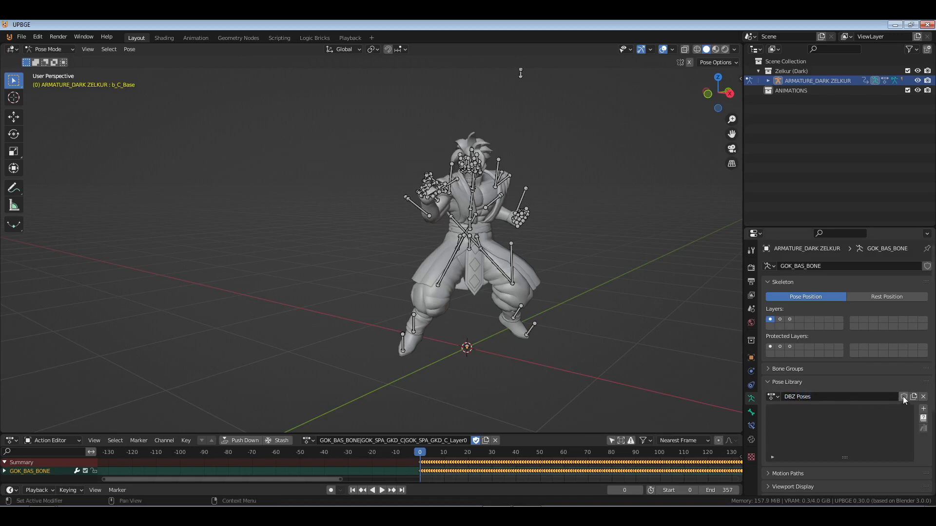
pyautogui.press('a')
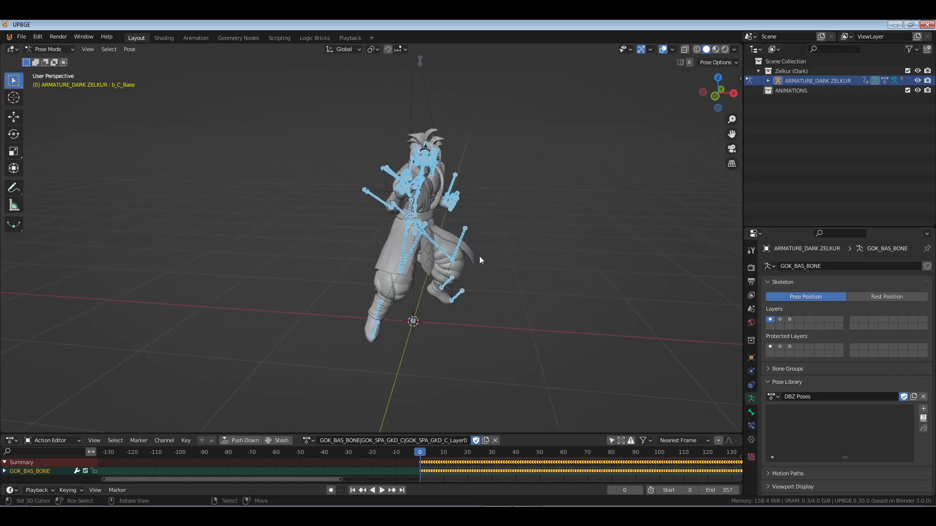
# Store the current pose as Pose 1 and add a second pose from another frame
pyautogui.click(923, 409)
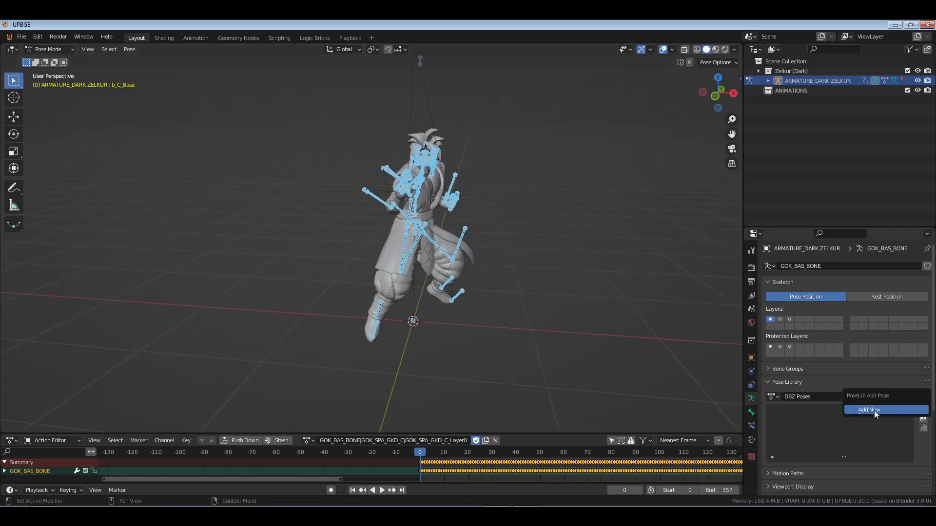
pyautogui.click(869, 410)
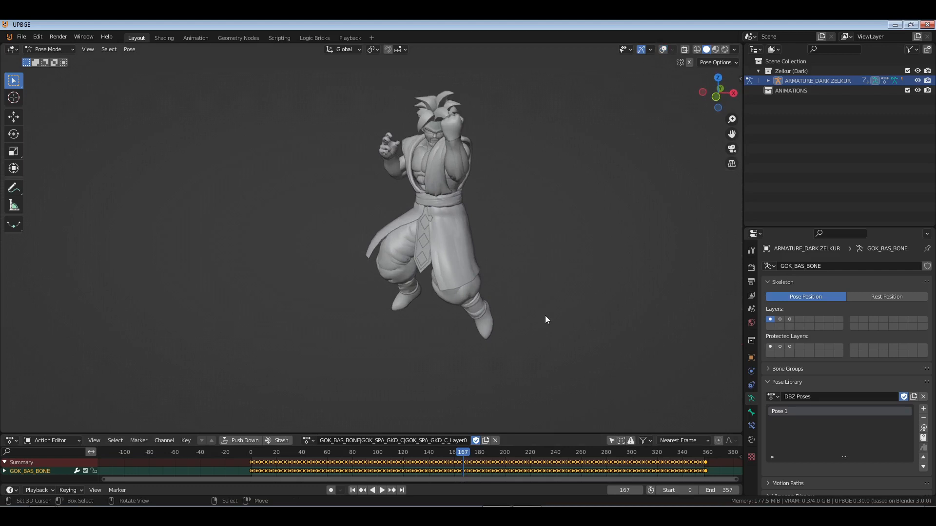
pyautogui.click(922, 409)
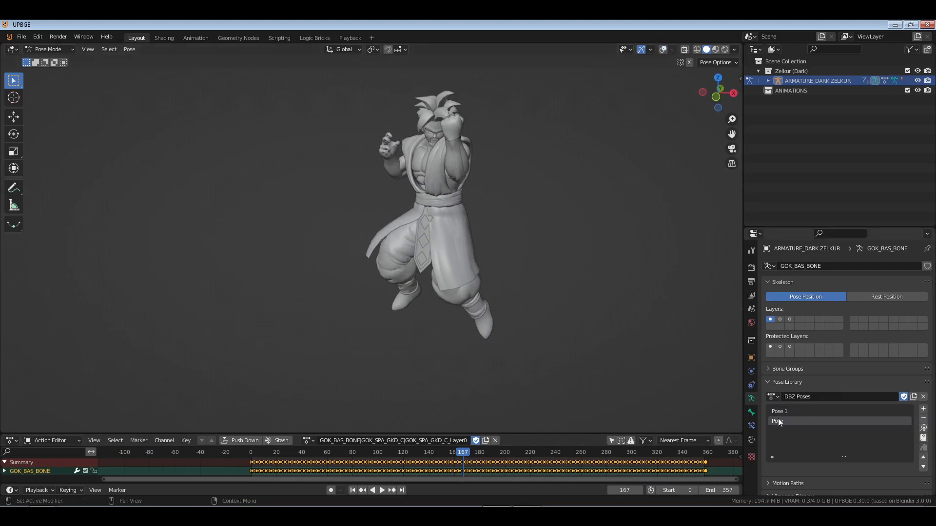
pyautogui.doubleClick(779, 421)
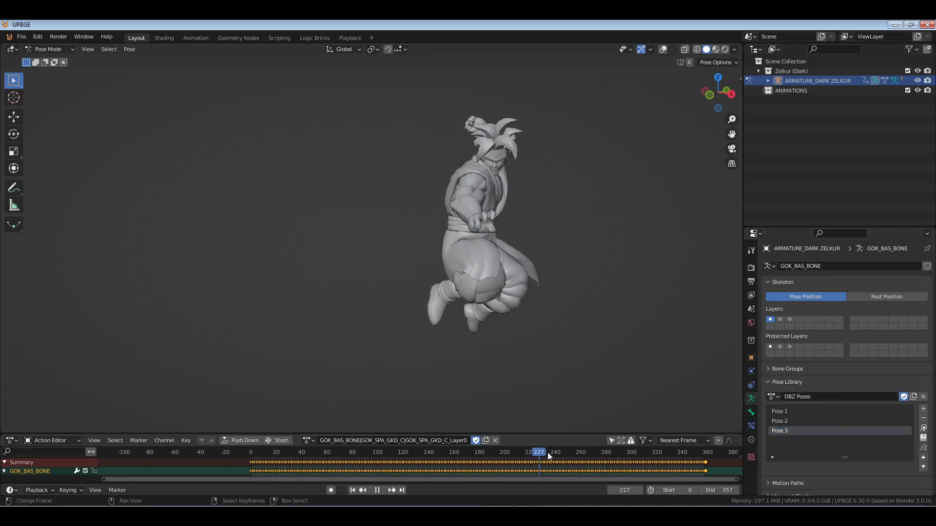
# Add poses from later frames to reach Pose 4, then unlink the action from the armature
pyautogui.moveTo(539, 452); pyautogui.dragTo(627, 451)
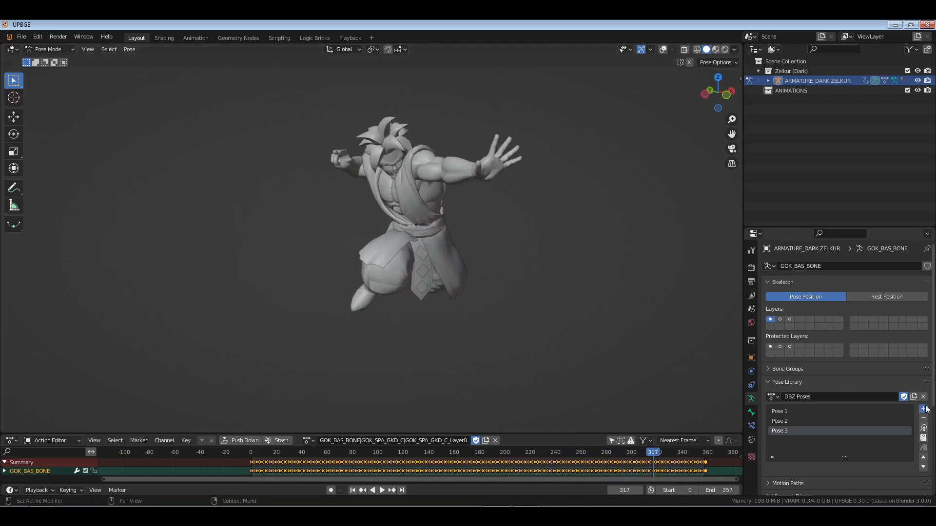
pyautogui.click(924, 409)
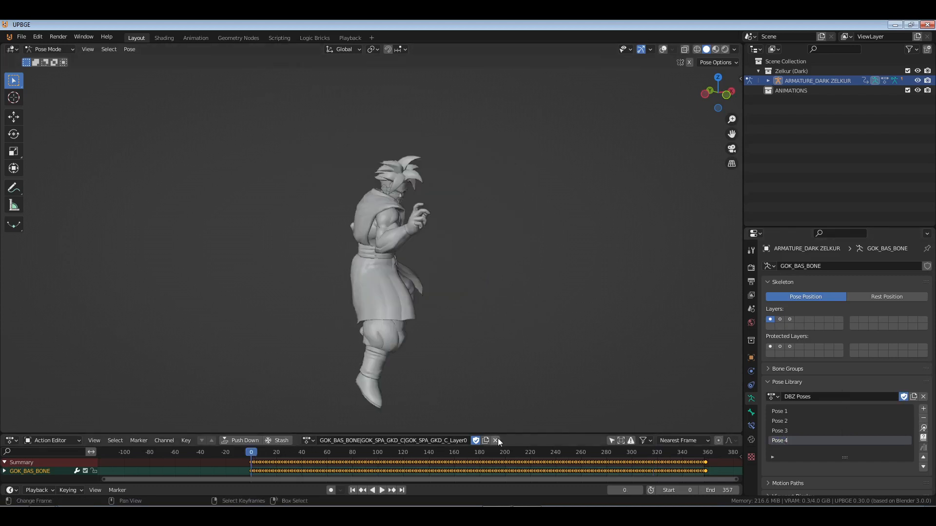
pyautogui.click(496, 441)
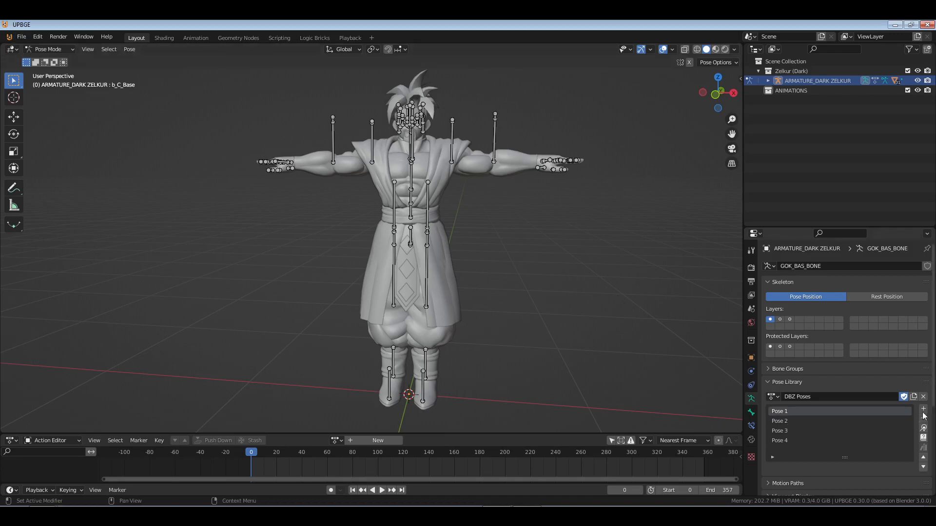
pyautogui.moveTo(923, 429)
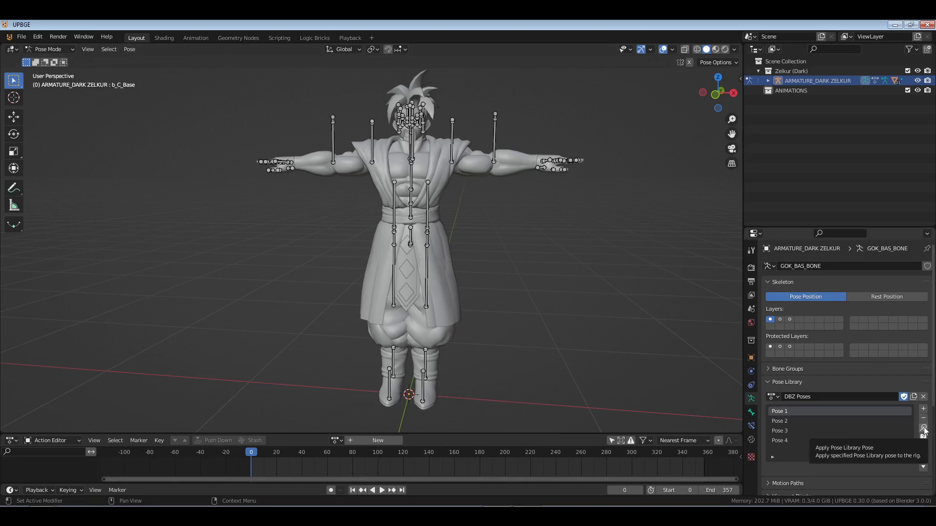
# Apply Pose 1, Pose 2 and Pose 3 from DBZ Poses to Zelkur's rig in turn
pyautogui.click(923, 430)
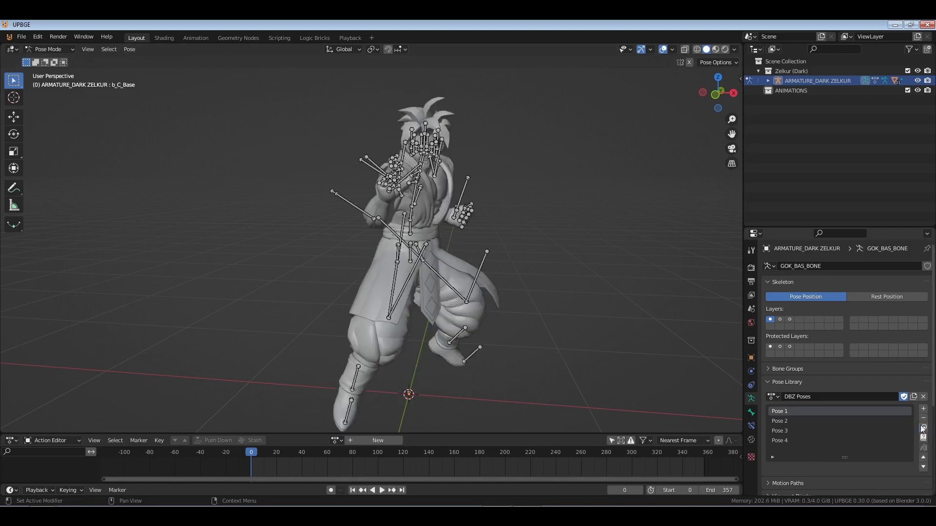
pyautogui.click(779, 421)
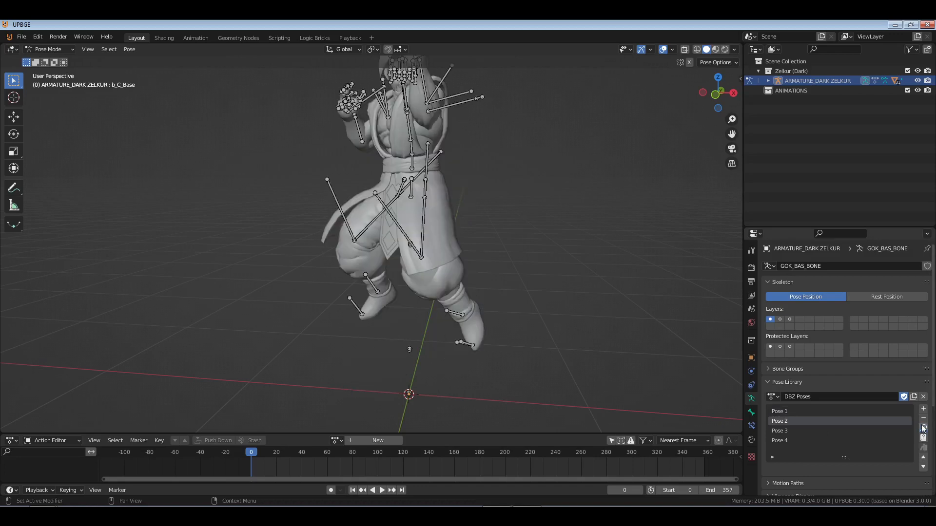
pyautogui.click(780, 430)
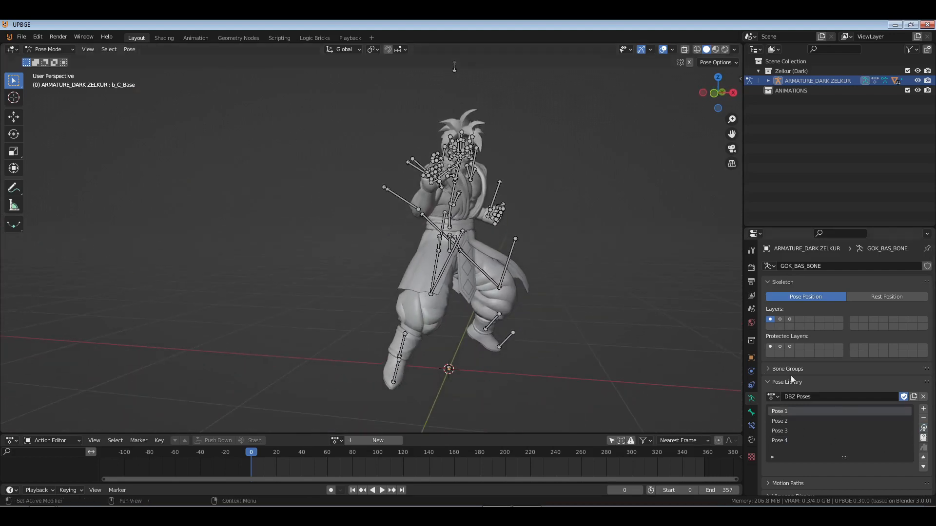
pyautogui.click(779, 421)
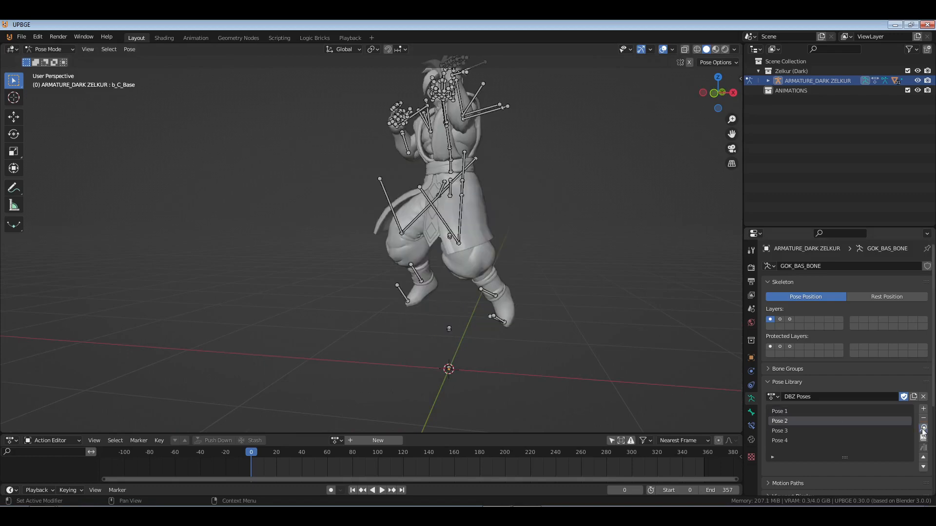
pyautogui.click(780, 430)
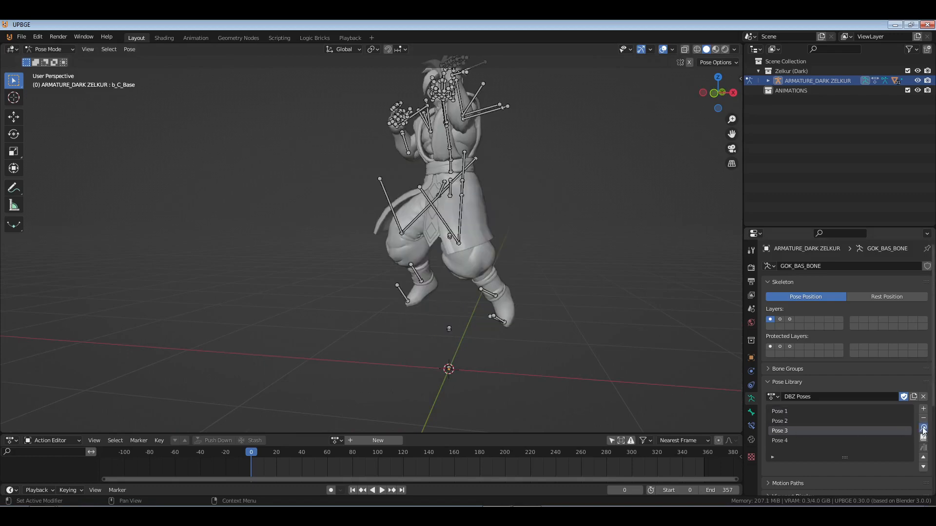
pyautogui.click(779, 441)
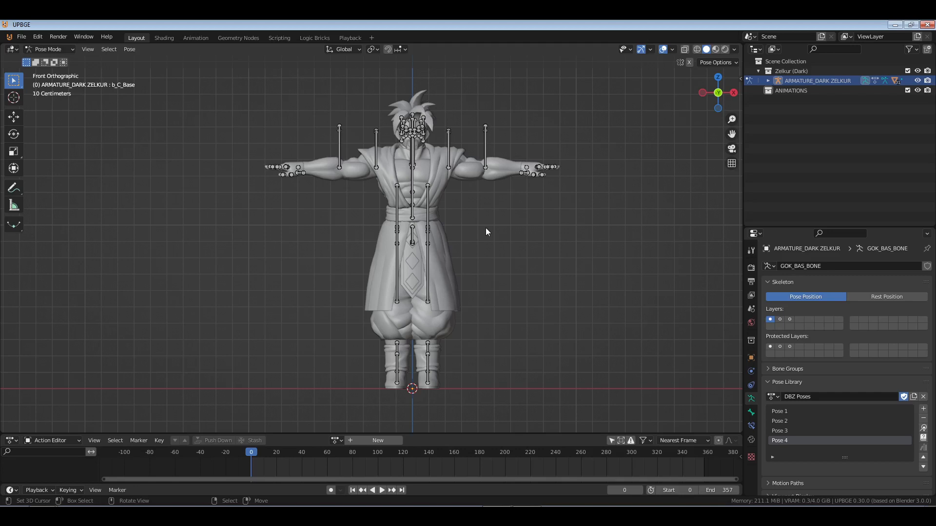
pyautogui.moveTo(518, 351)
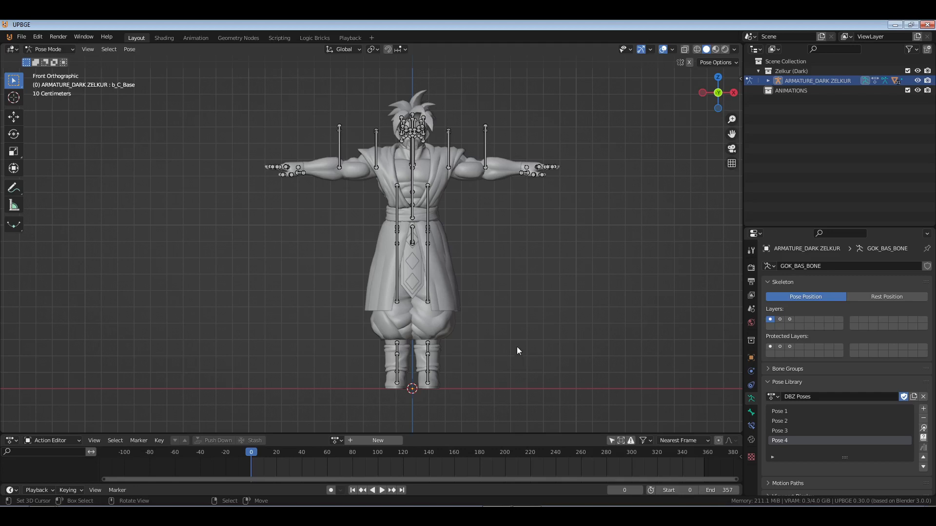
pyautogui.moveTo(516, 347)
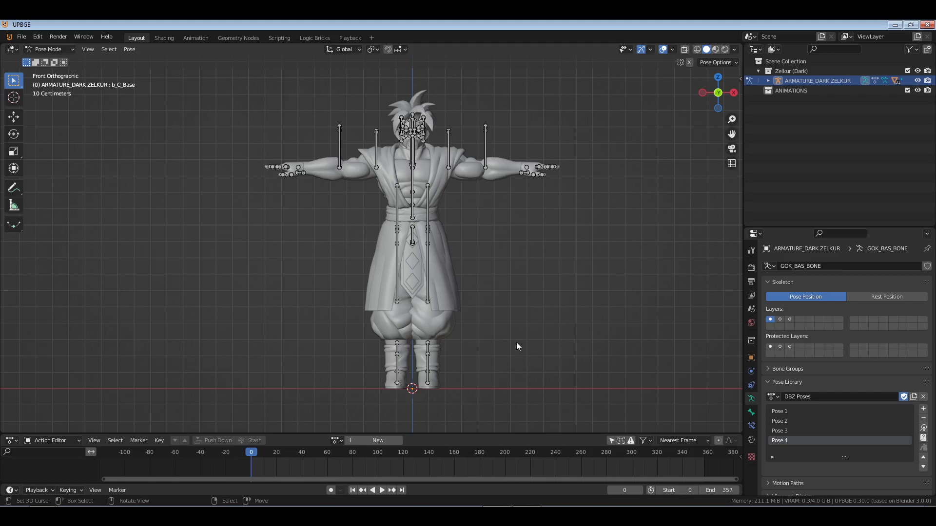